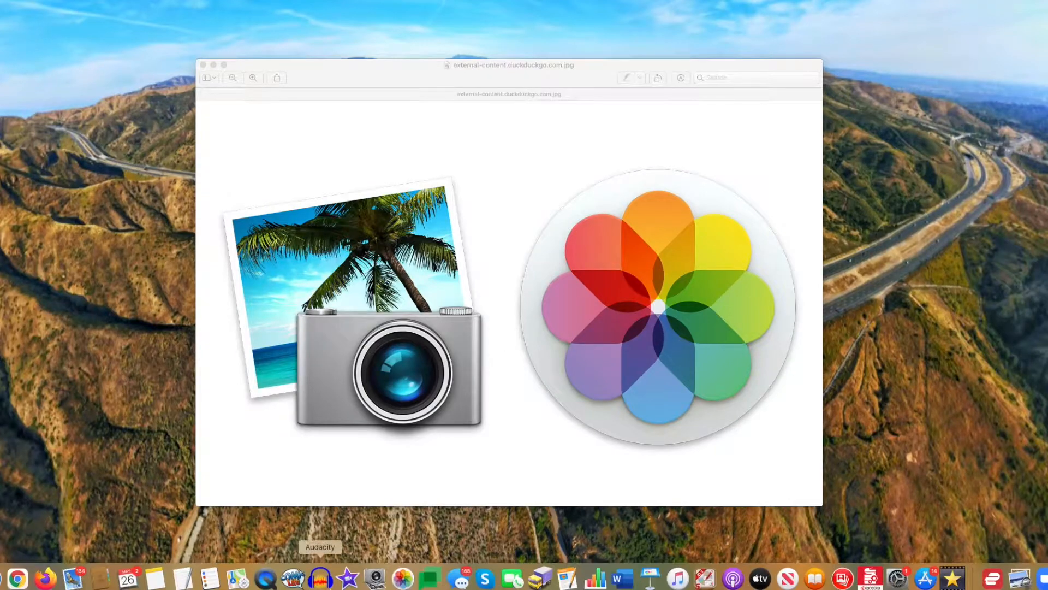
Launch Photos into its Choose Library dialog listing all photo libraries.
{"action": "left_click", "coordinate": [402, 576]}
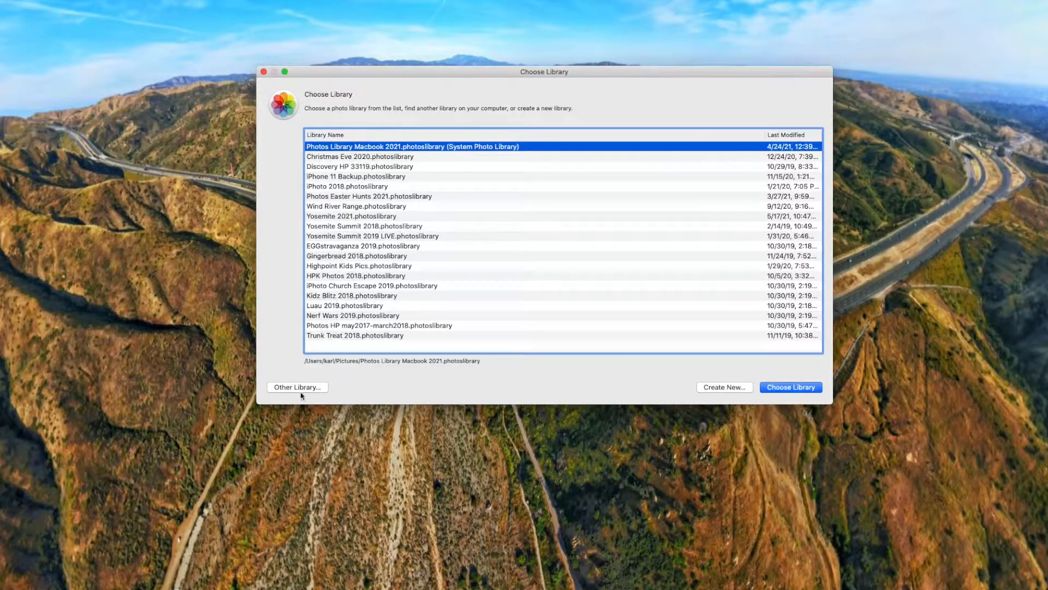
{"action": "left_click", "coordinate": [297, 387]}
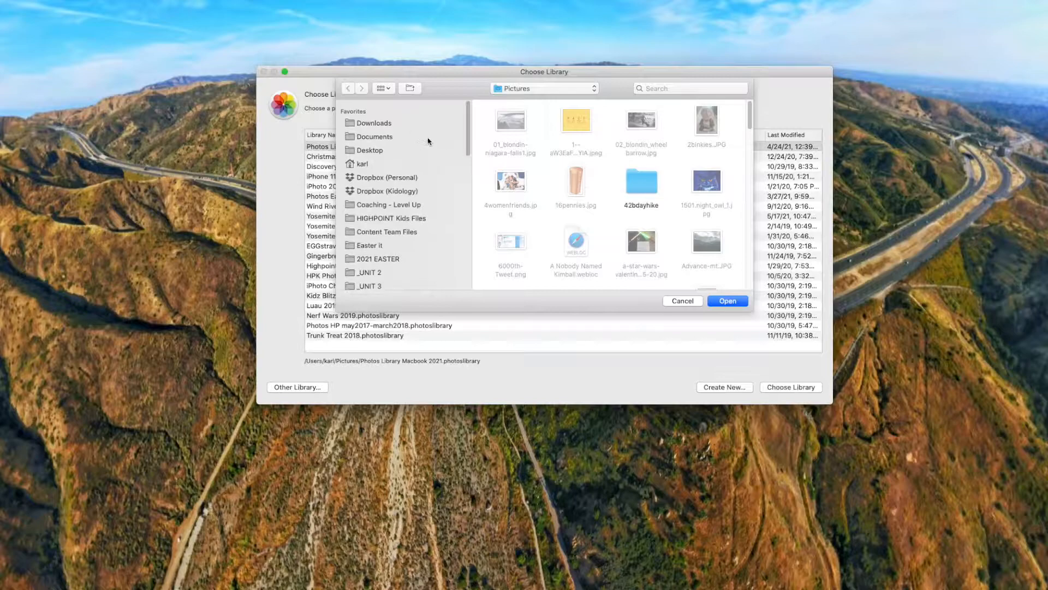
{"action": "scroll", "scroll_direction": "down", "scroll_amount": 3}
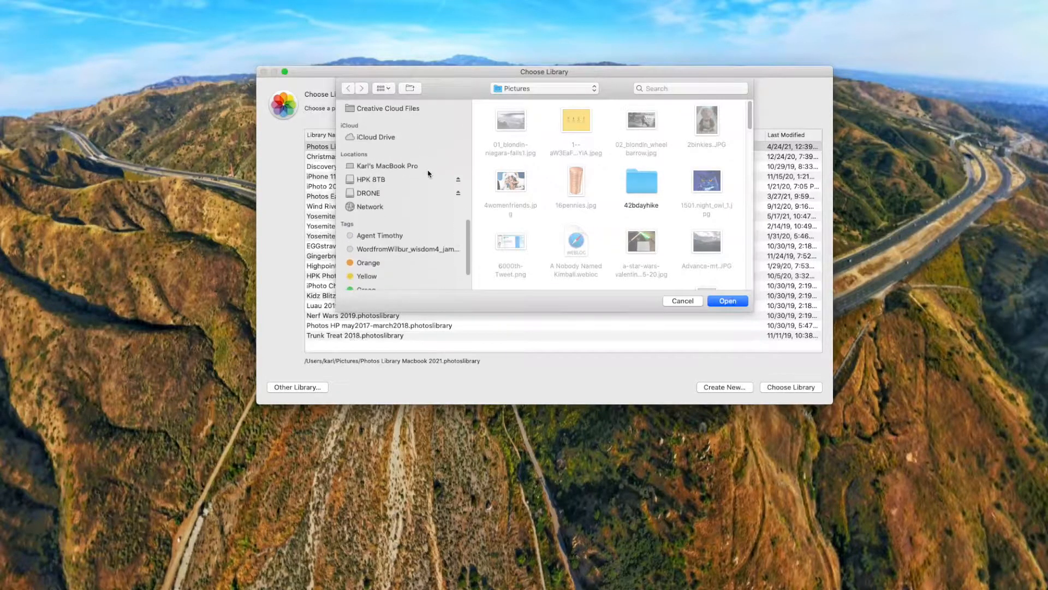
{"action": "left_click", "coordinate": [372, 178]}
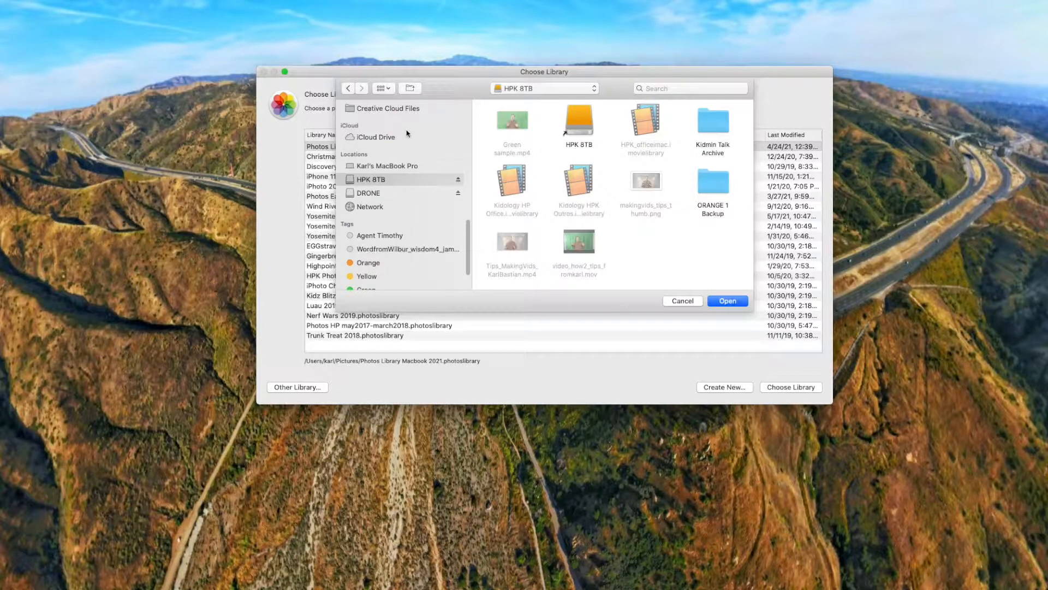
{"action": "left_click", "coordinate": [380, 88]}
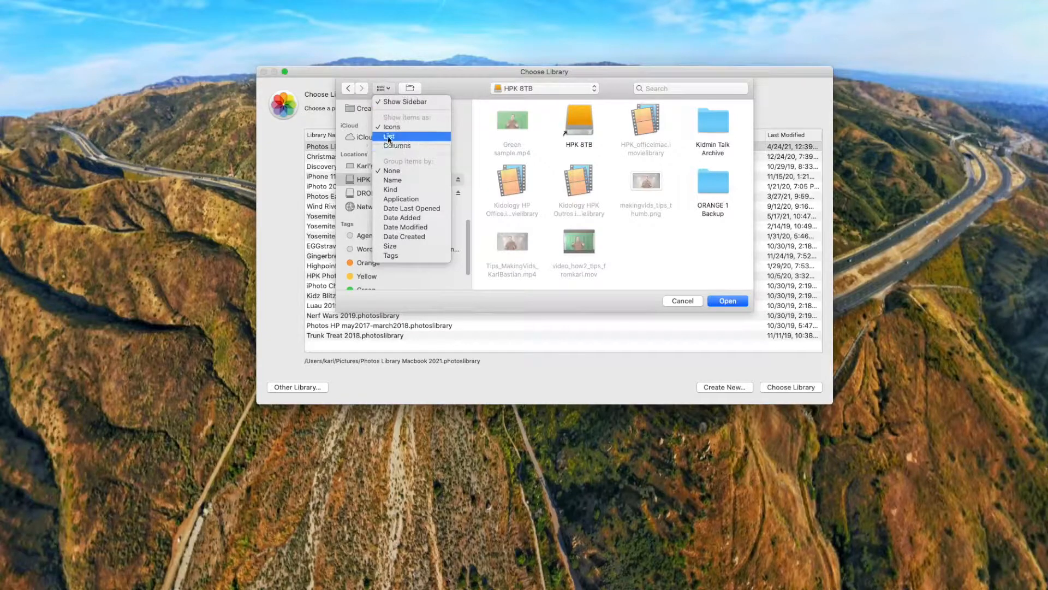
{"action": "left_click", "coordinate": [391, 137]}
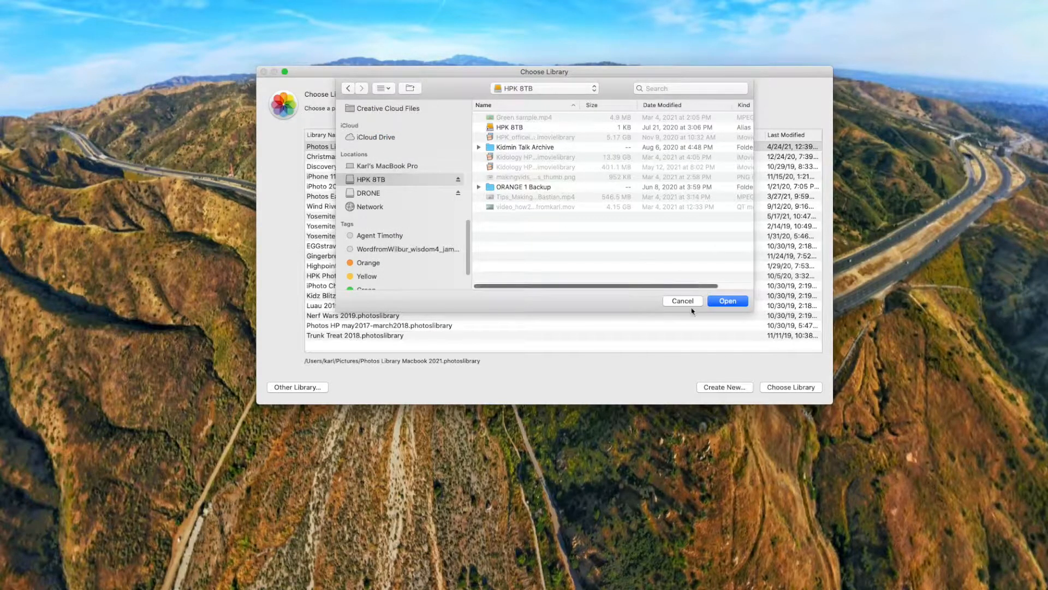
{"action": "left_click", "coordinate": [682, 300]}
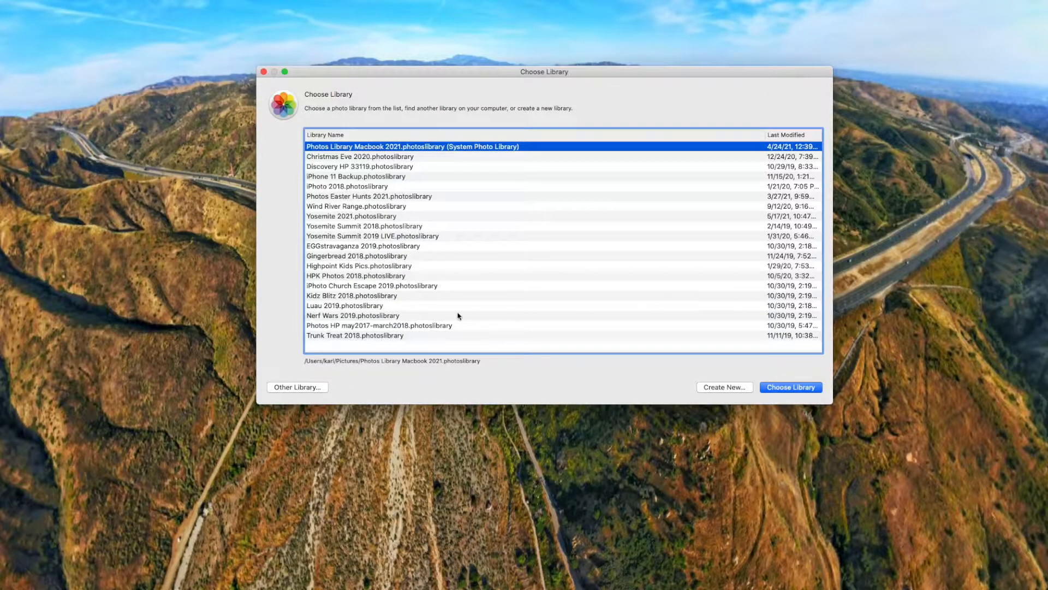
{"action": "mouse_move", "coordinate": [358, 343]}
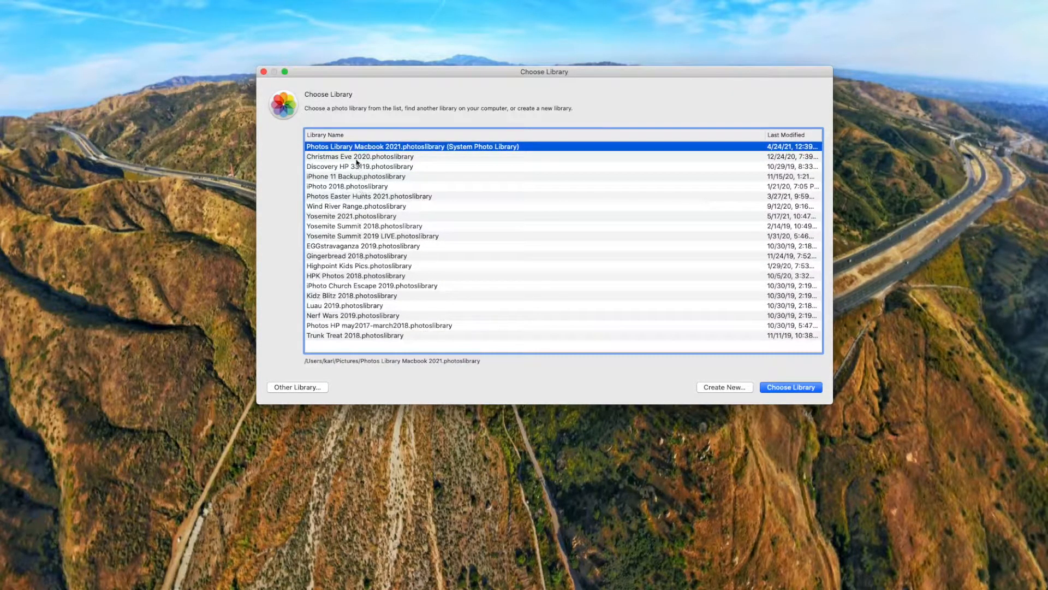
Choose Yosemite 2021.photoslibrary so its May 2021 trip photos open.
{"action": "left_click", "coordinate": [352, 217]}
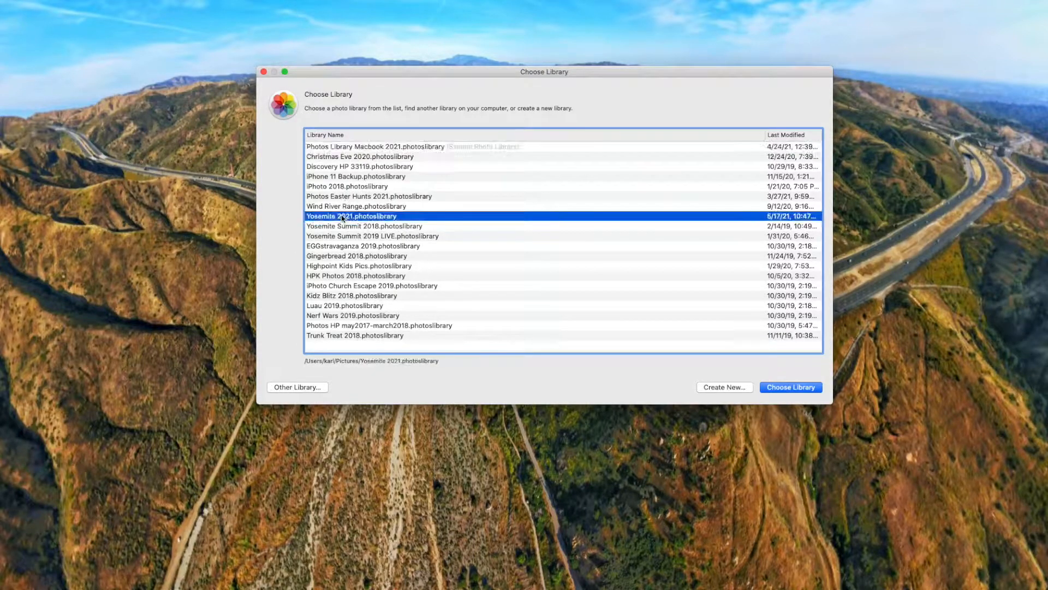
{"action": "left_click", "coordinate": [790, 387]}
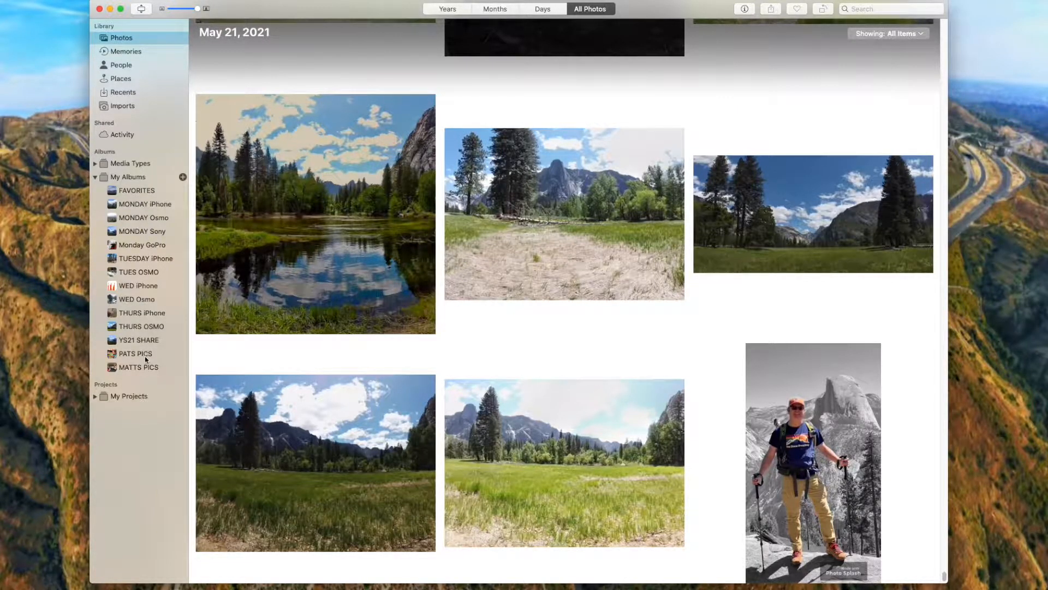
Browse the PATS PICS, MATTS PICS, TUES OSMO, Monday GoPro, MONDAY Sony, MONDAY Osmo and FAVORITES albums.
{"action": "left_click", "coordinate": [135, 352]}
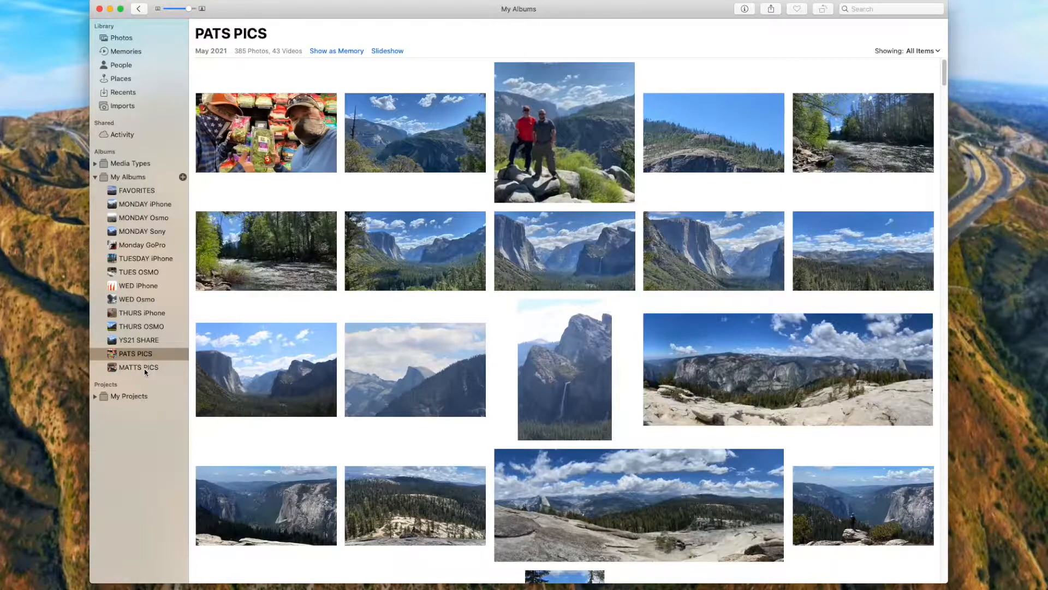
{"action": "left_click", "coordinate": [137, 367]}
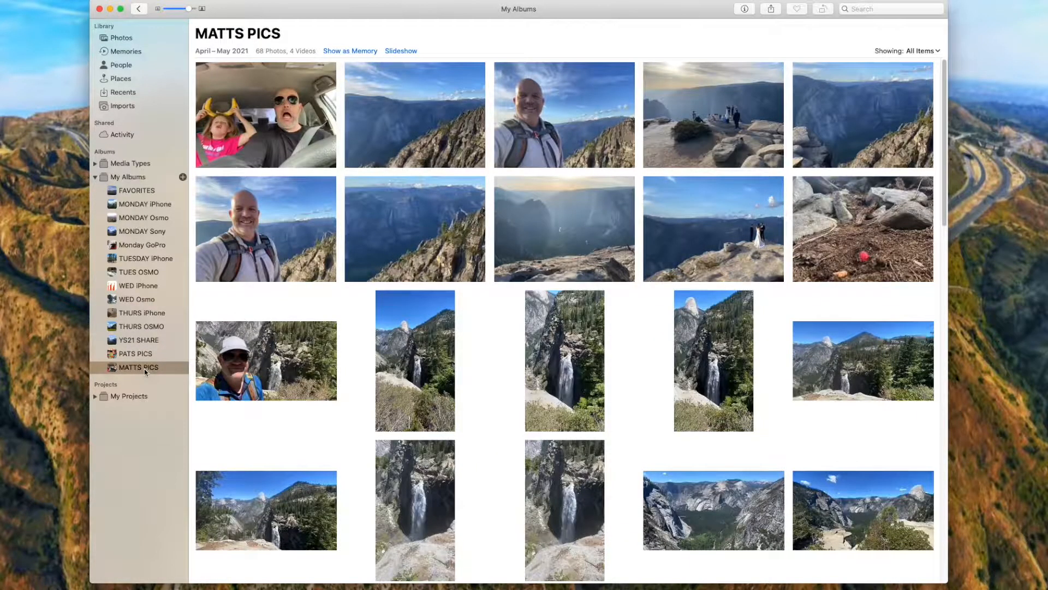
{"action": "left_click", "coordinate": [138, 272]}
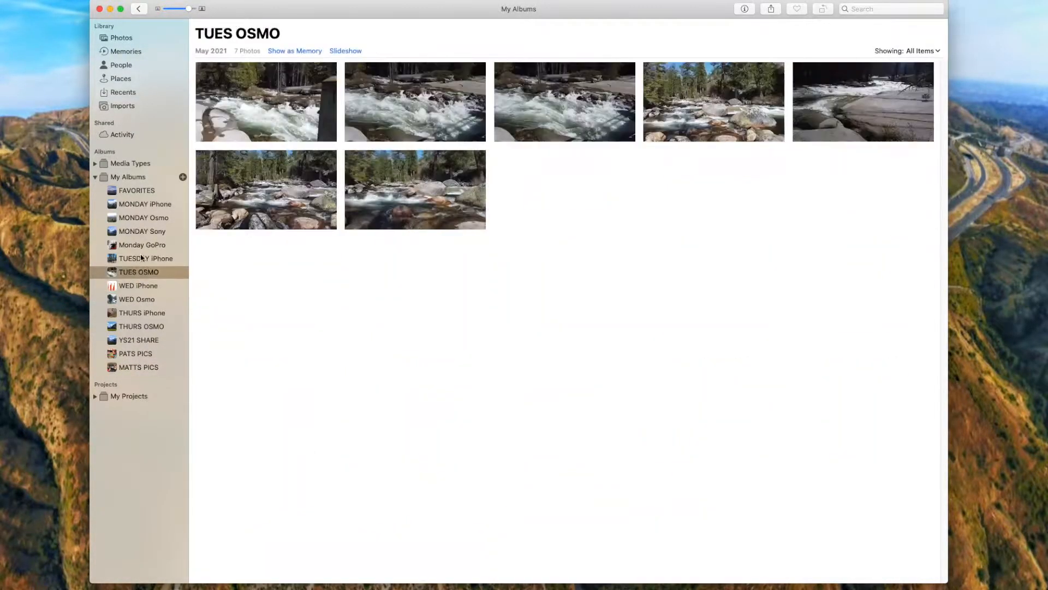
{"action": "left_click", "coordinate": [142, 244]}
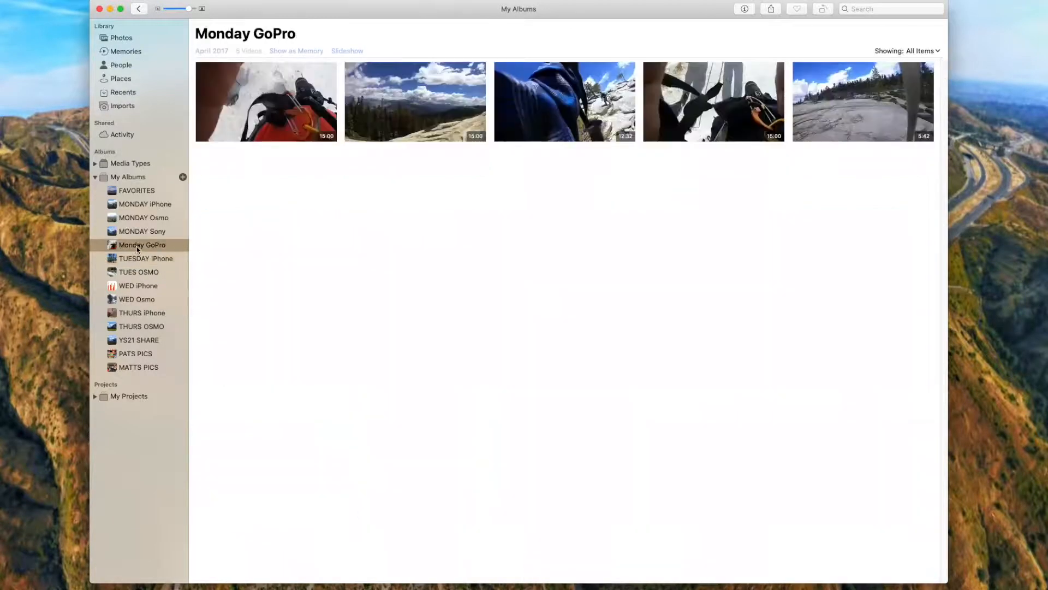
{"action": "left_click", "coordinate": [140, 230]}
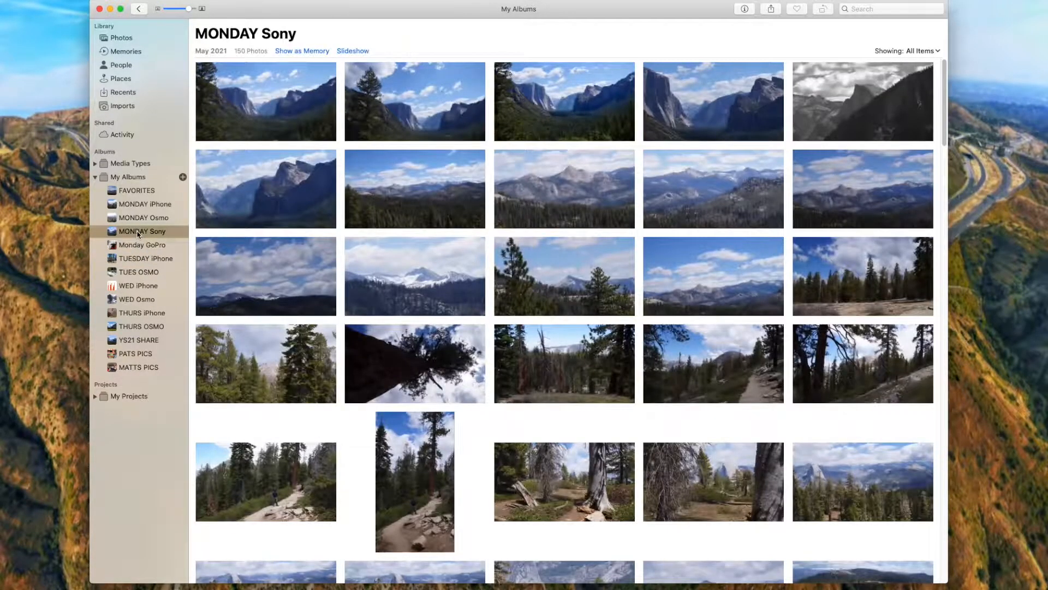
{"action": "left_click", "coordinate": [144, 217]}
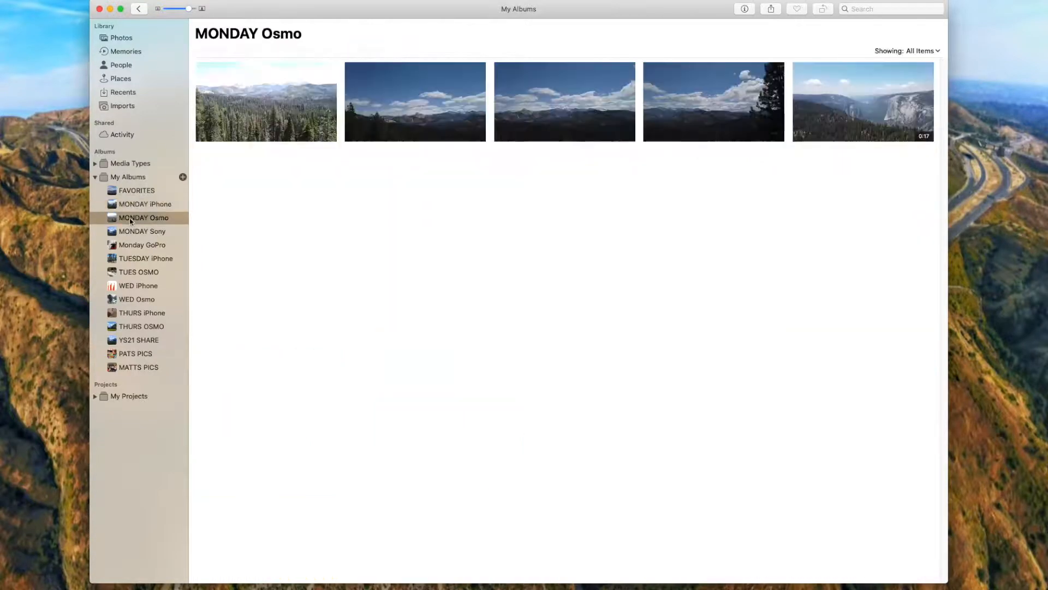
{"action": "left_click", "coordinate": [137, 190]}
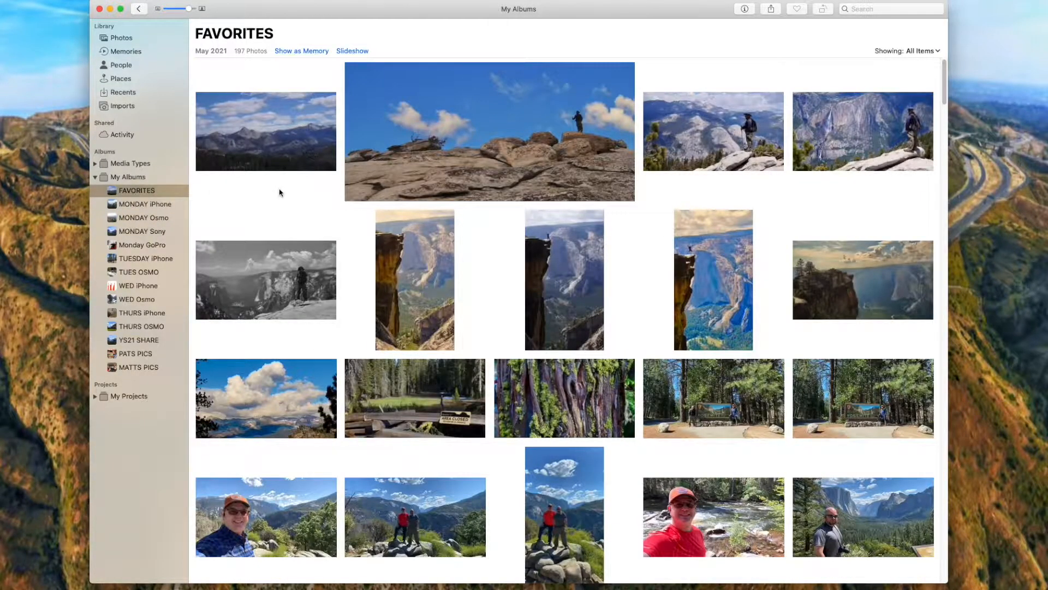
Scroll down through the FAVORITES album photos before quitting Photos.
{"action": "scroll", "scroll_direction": "down", "scroll_amount": 3}
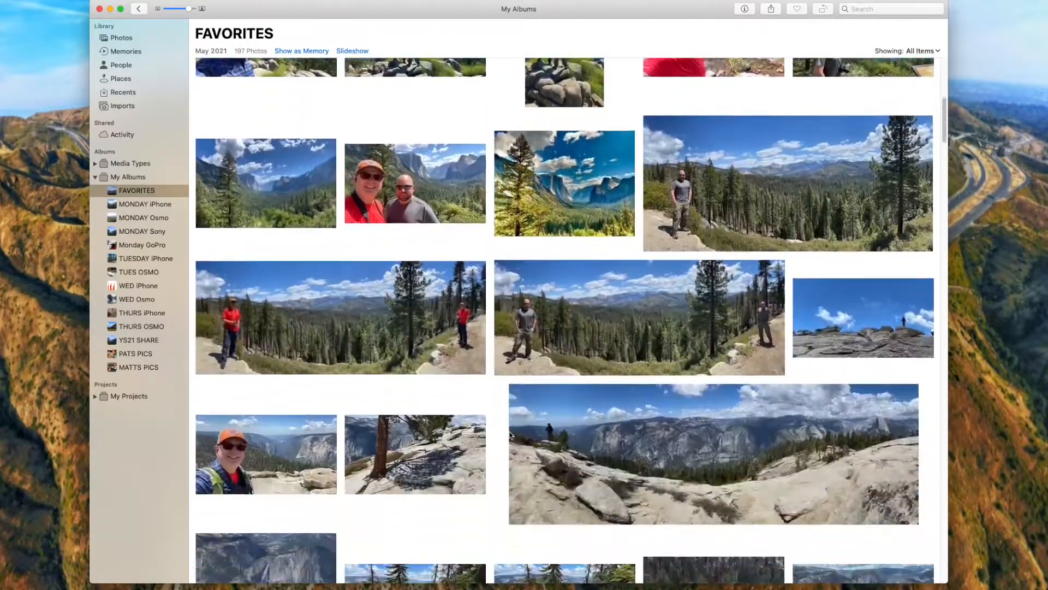
{"action": "scroll", "scroll_direction": "down", "scroll_amount": 3}
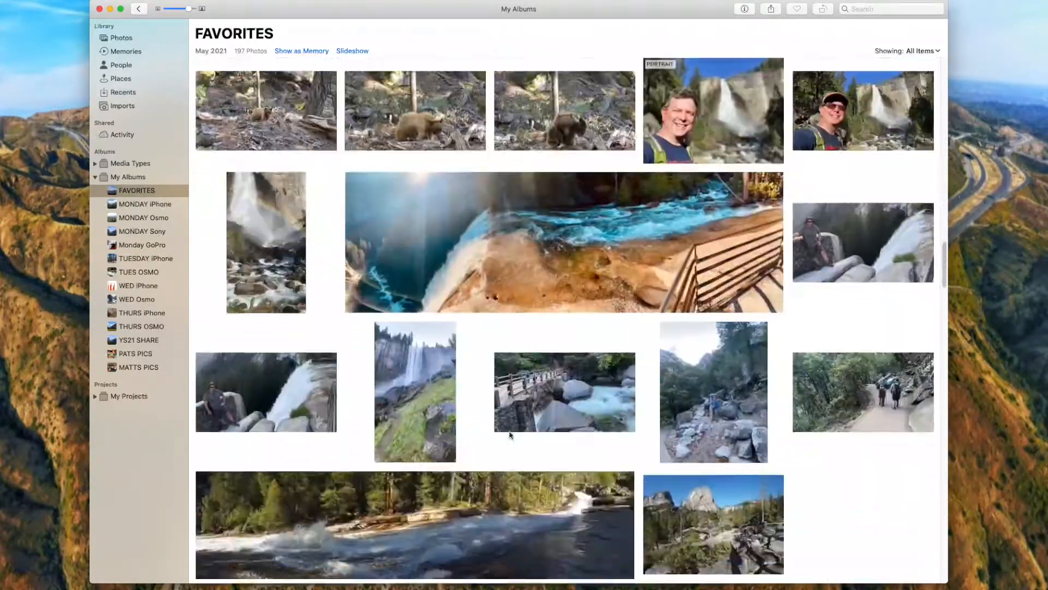
{"action": "scroll", "scroll_direction": "down", "scroll_amount": 3}
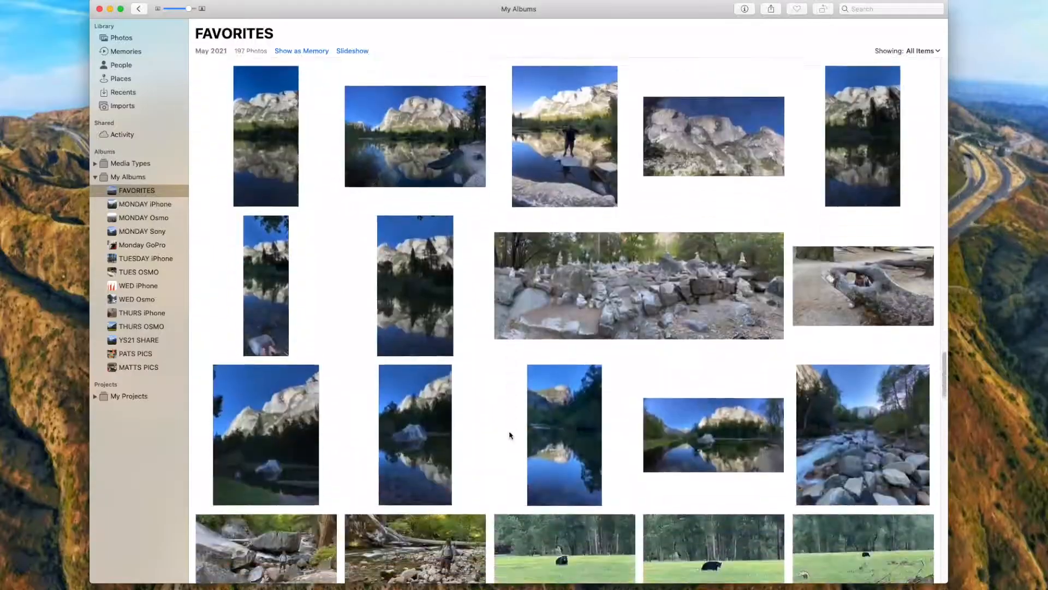
{"action": "scroll", "scroll_direction": "down", "scroll_amount": 3}
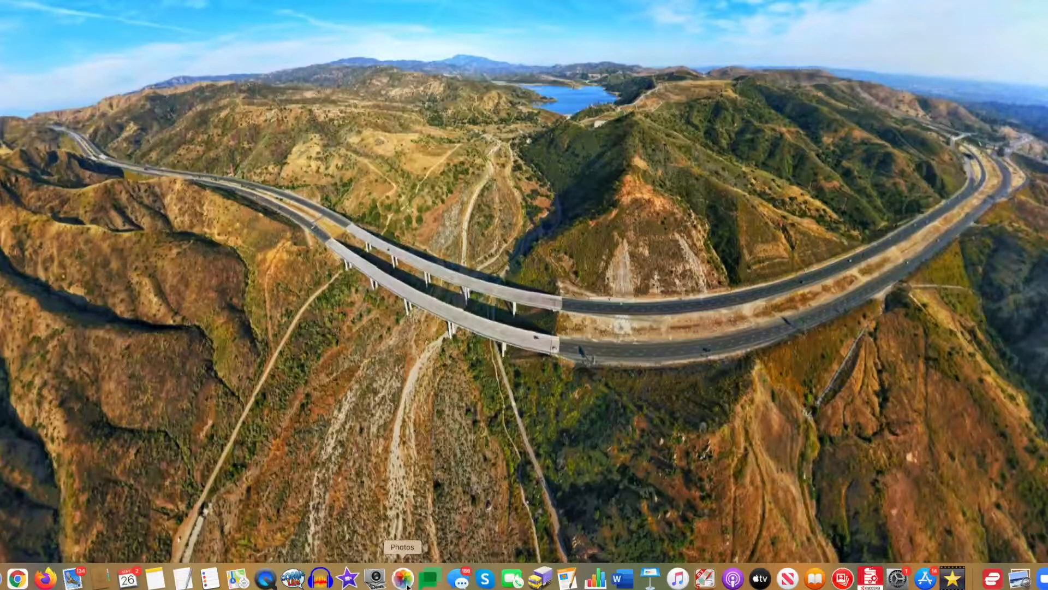
Relaunch Photos and choose Trunk Treat 2018.photoslibrary to show its Halloween photos.
{"action": "left_click", "coordinate": [401, 578]}
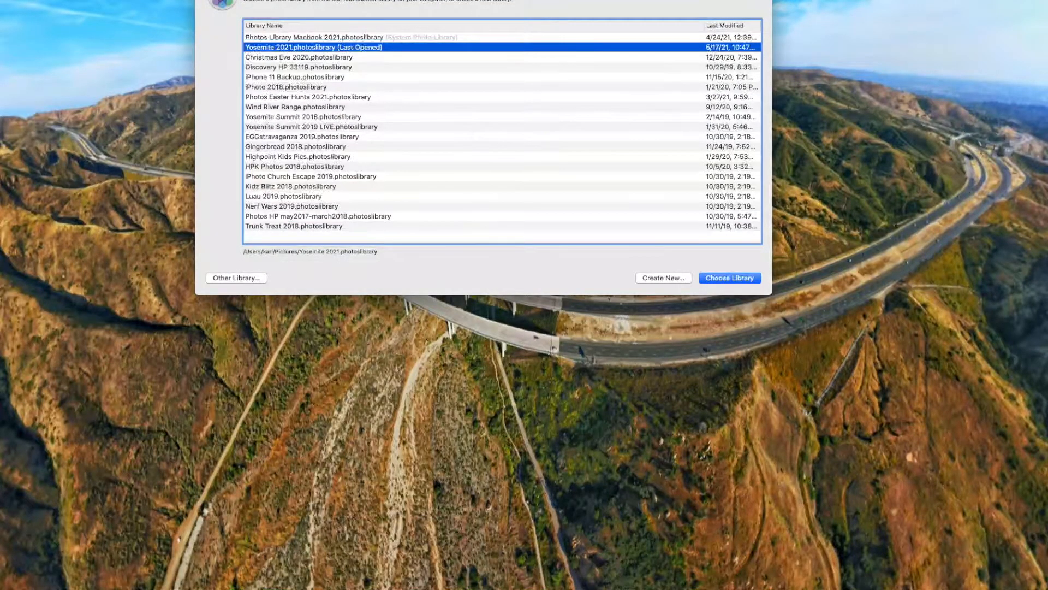
{"action": "left_click_drag", "start_coordinate": [482, 6], "coordinate": [526, 101]}
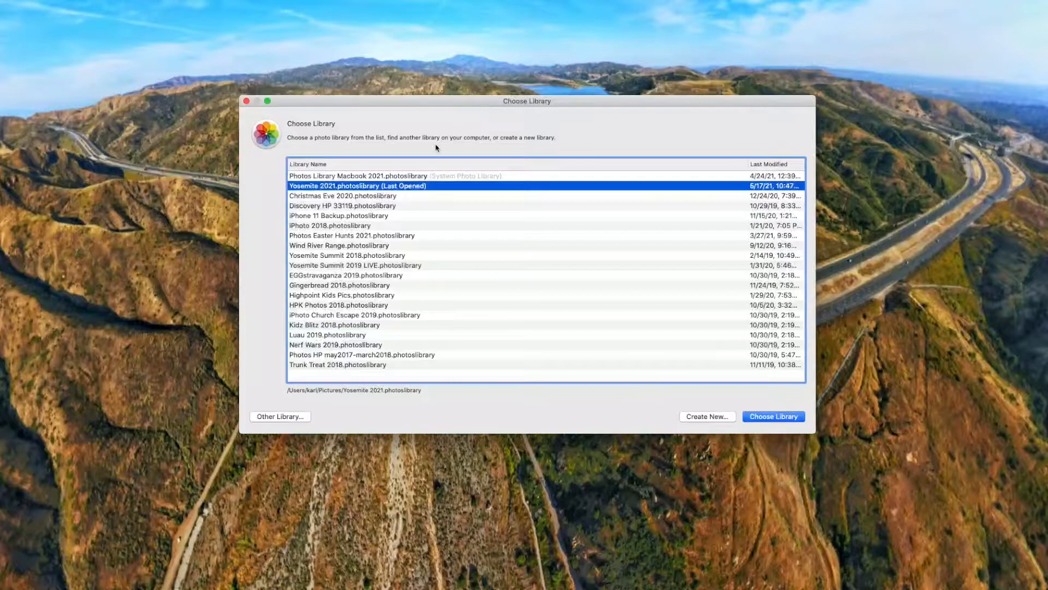
{"action": "mouse_move", "coordinate": [311, 368]}
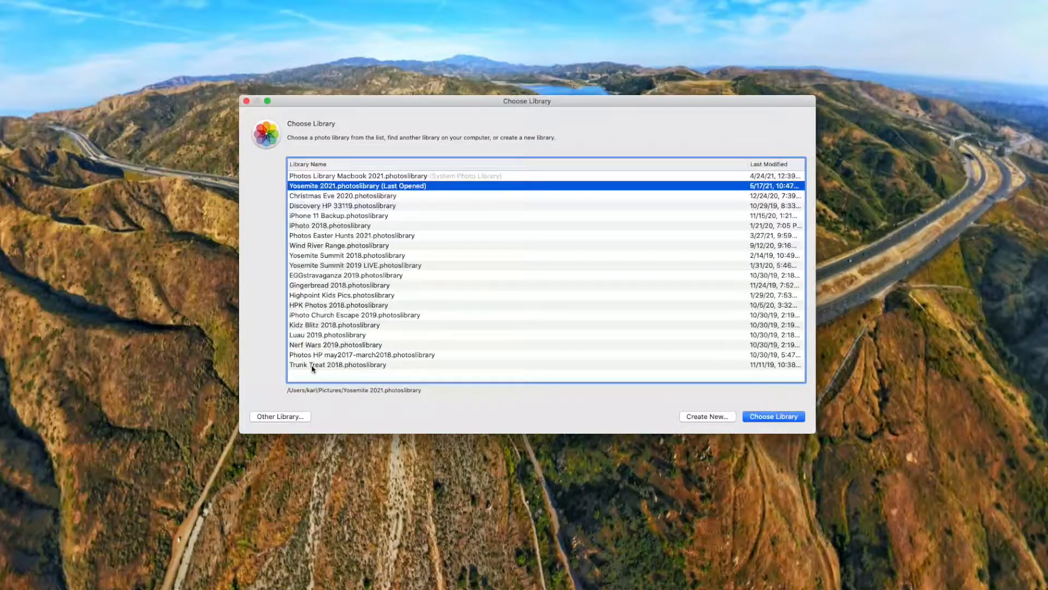
{"action": "left_click", "coordinate": [337, 365]}
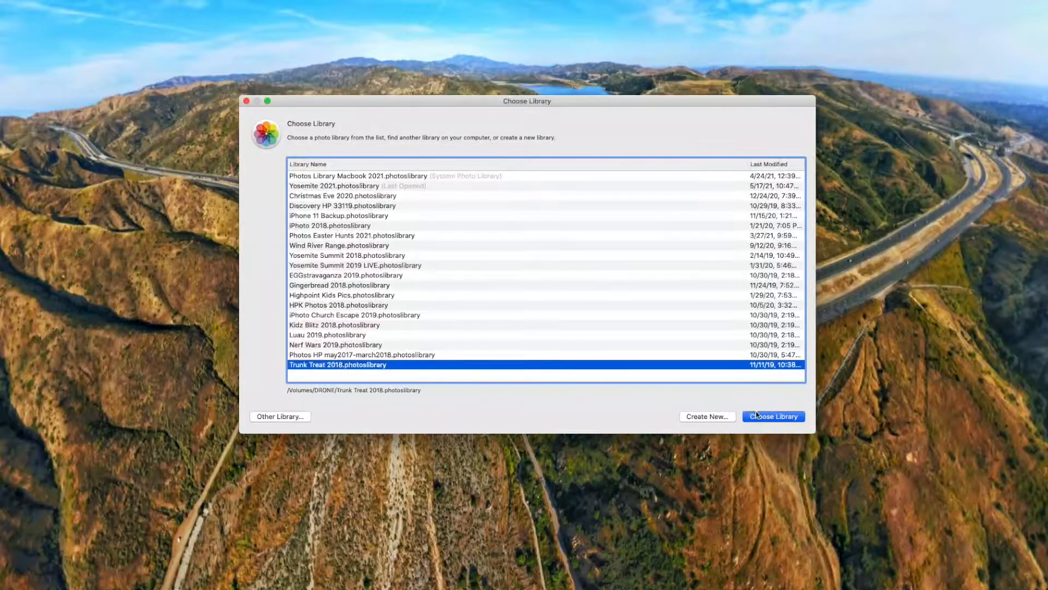
{"action": "left_click", "coordinate": [774, 416]}
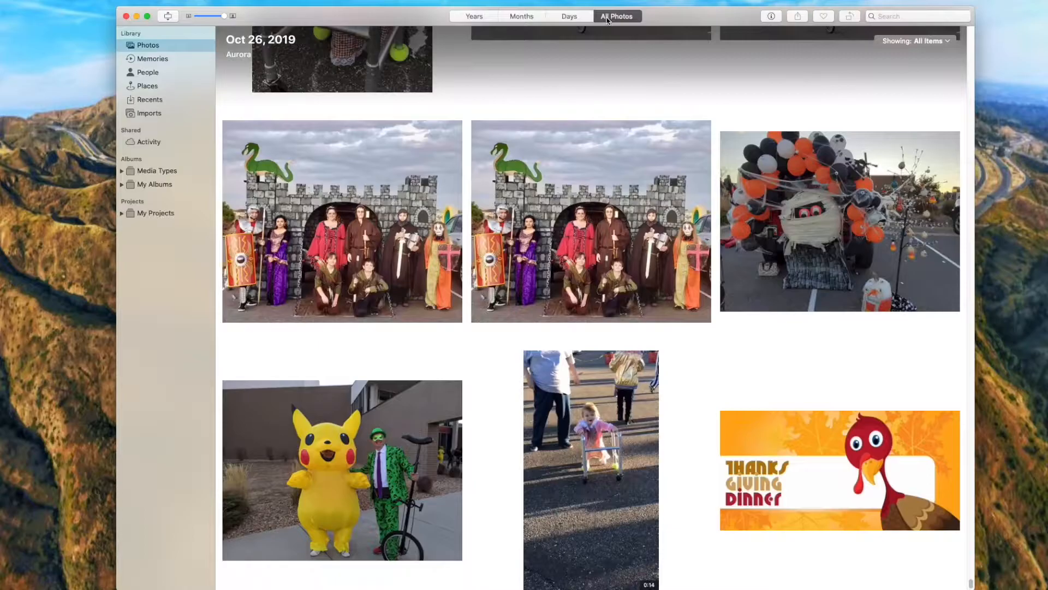
Scroll down through the trunk-or-treat photo grid.
{"action": "scroll", "scroll_direction": "down", "scroll_amount": 3}
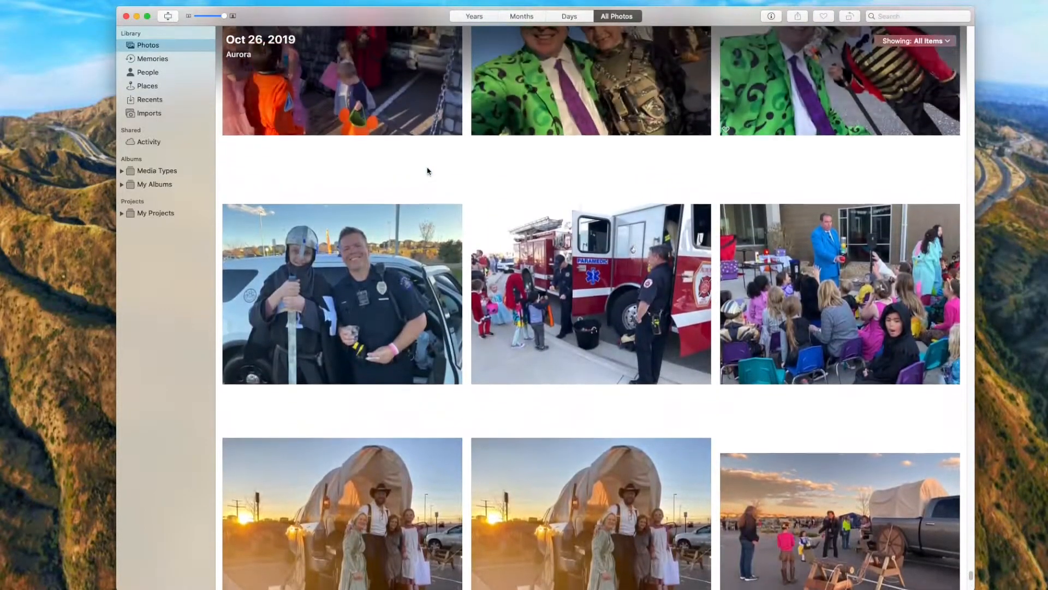
{"action": "scroll", "scroll_direction": "down", "scroll_amount": 3}
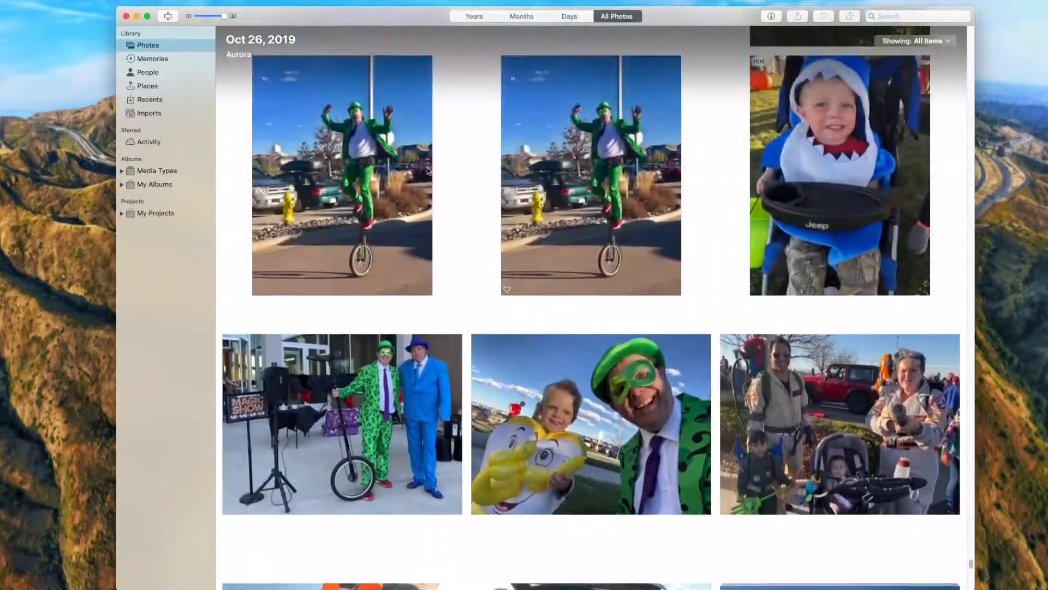
{"action": "scroll", "scroll_direction": "down", "scroll_amount": 3}
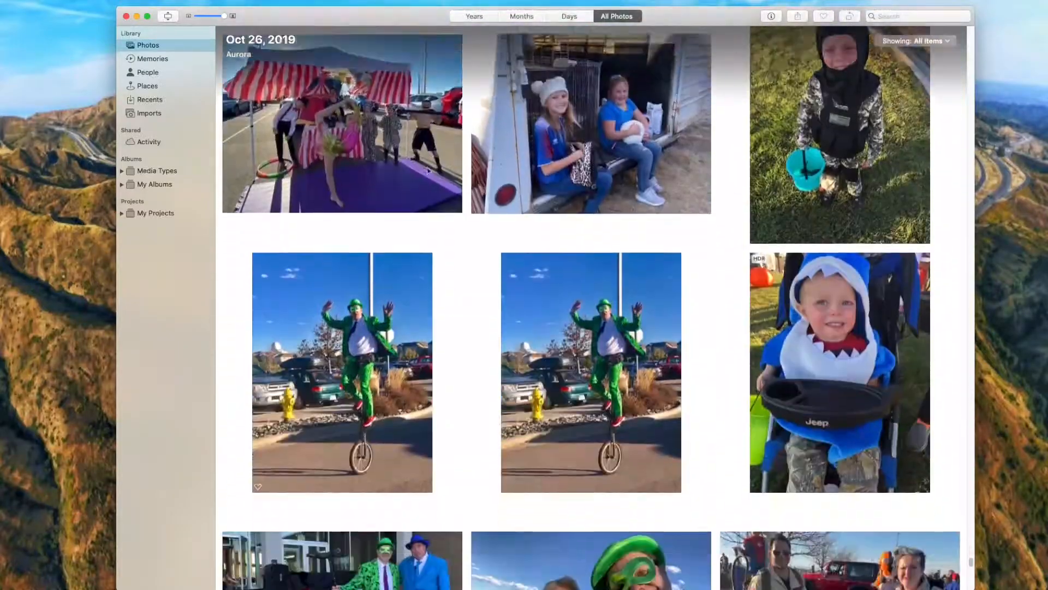
{"action": "scroll", "scroll_direction": "down", "scroll_amount": 3}
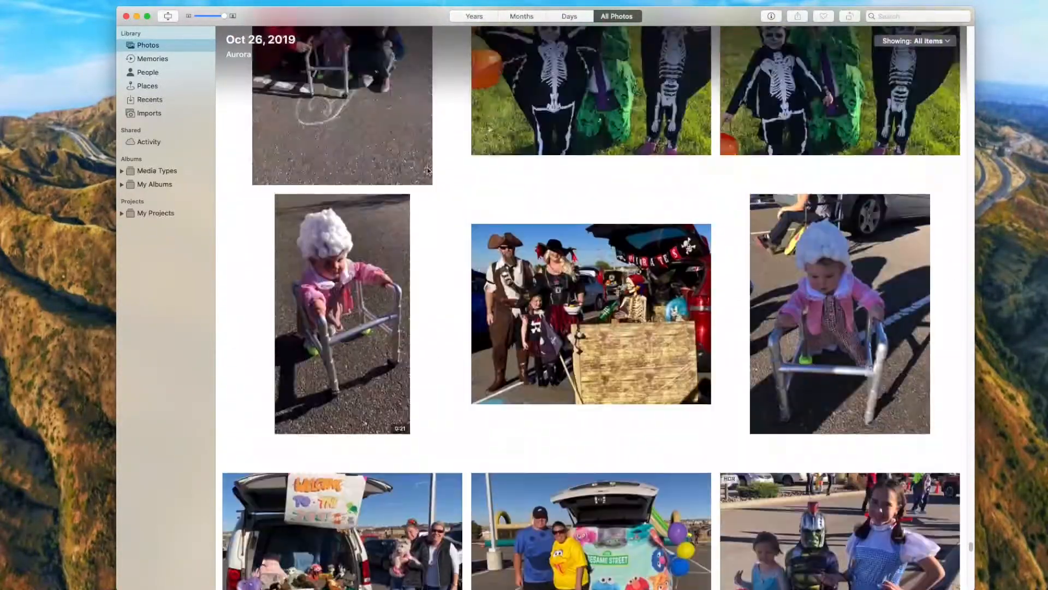
{"action": "scroll", "scroll_direction": "down", "scroll_amount": 3}
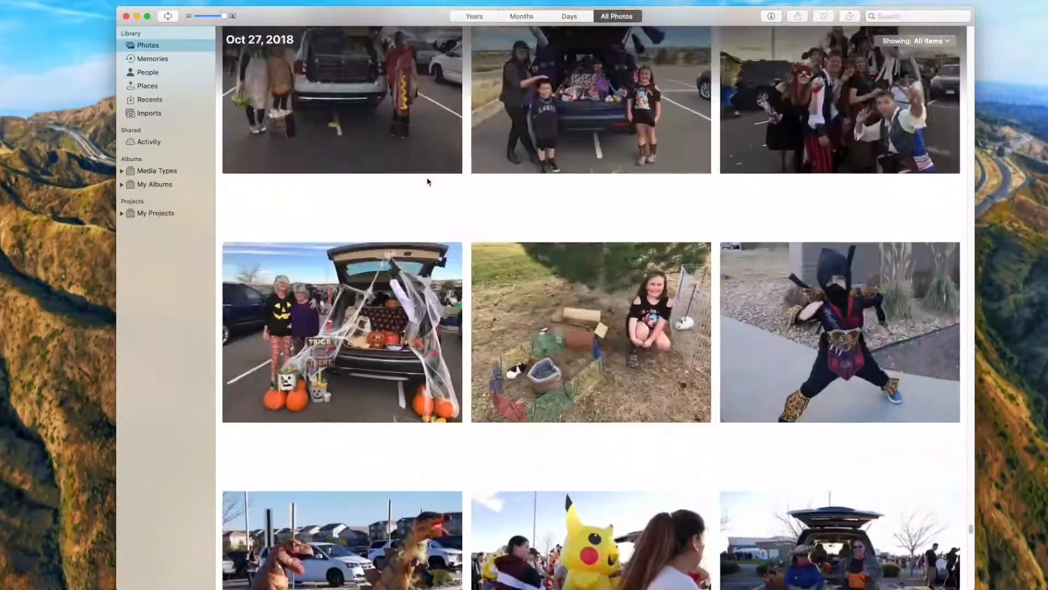
{"action": "scroll", "scroll_direction": "down", "scroll_amount": 3}
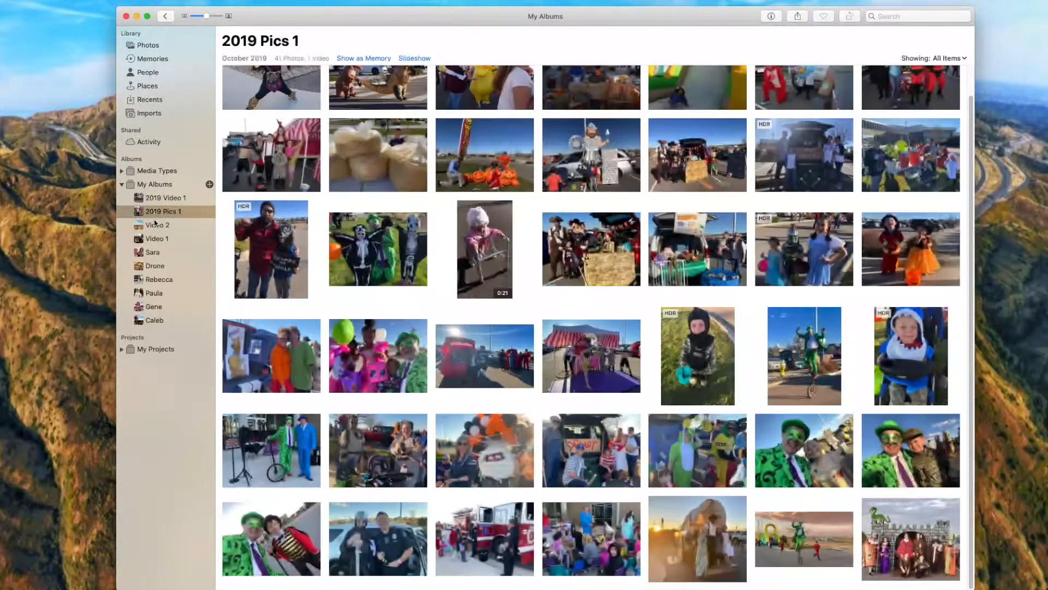
View the Video 1 and Drone albums, return to all photos and enlarge the firefighter photo.
{"action": "left_click", "coordinate": [156, 239]}
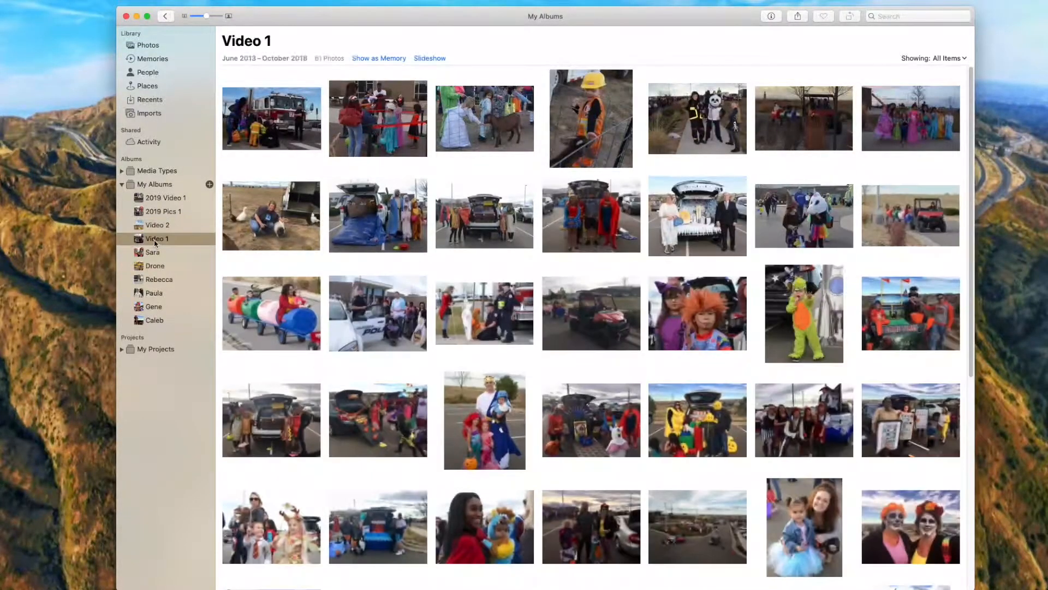
{"action": "left_click", "coordinate": [154, 265]}
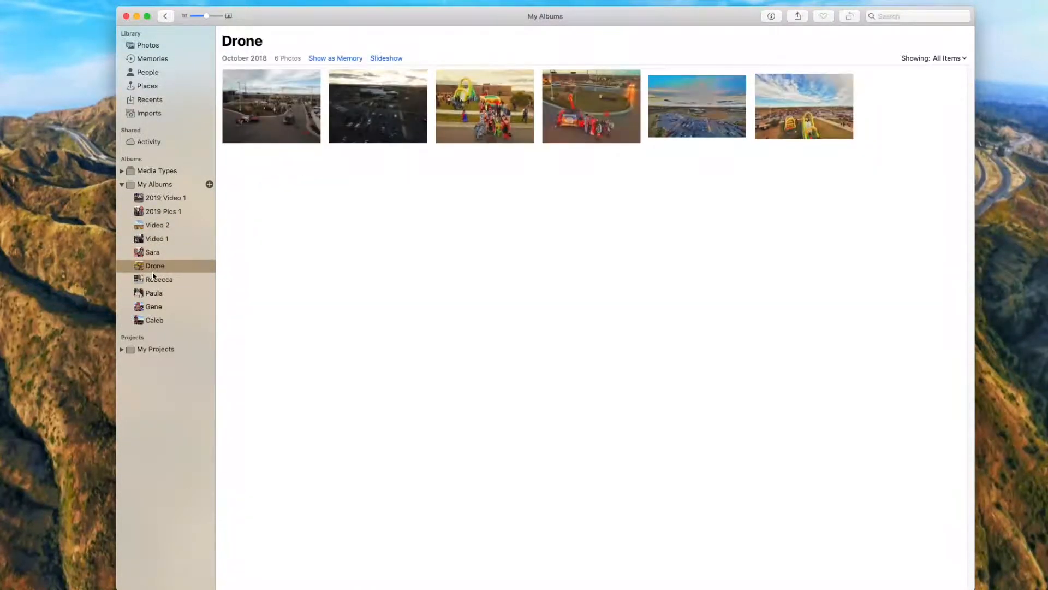
{"action": "left_click", "coordinate": [147, 45]}
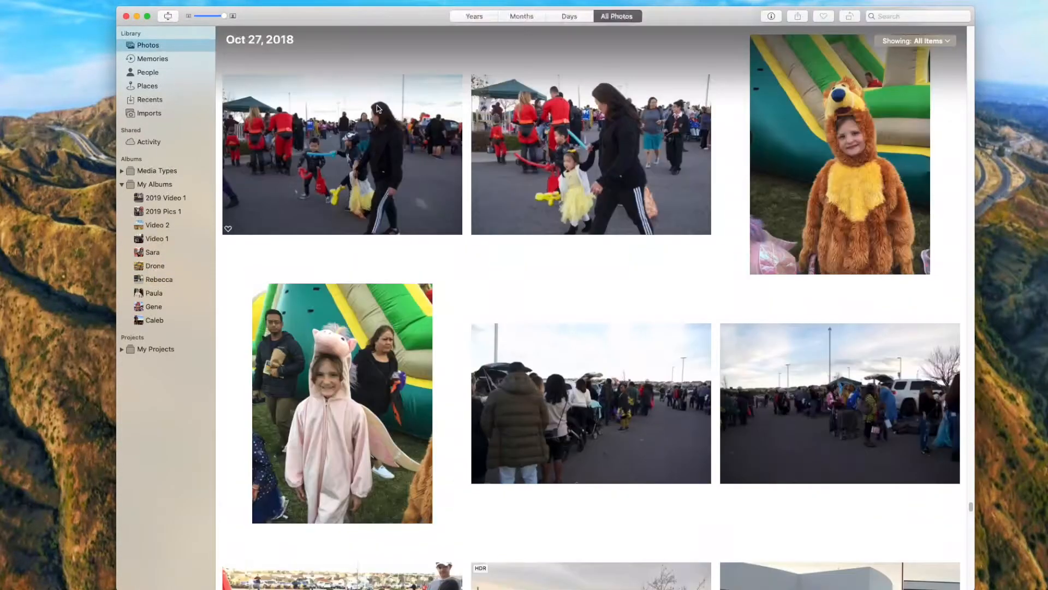
{"action": "scroll", "scroll_direction": "down", "scroll_amount": 3}
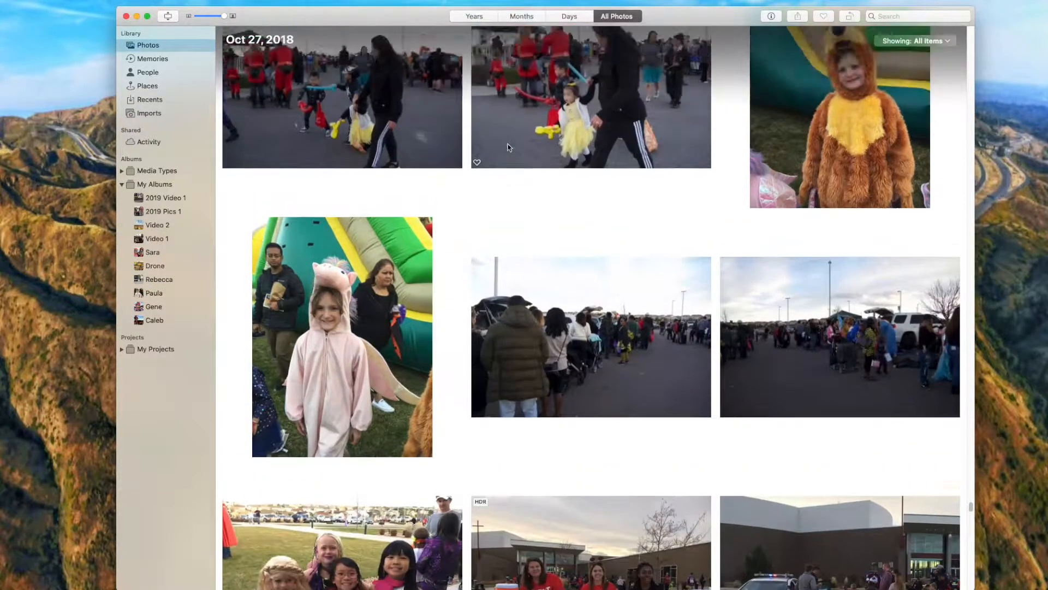
{"action": "scroll", "scroll_direction": "down", "scroll_amount": 3}
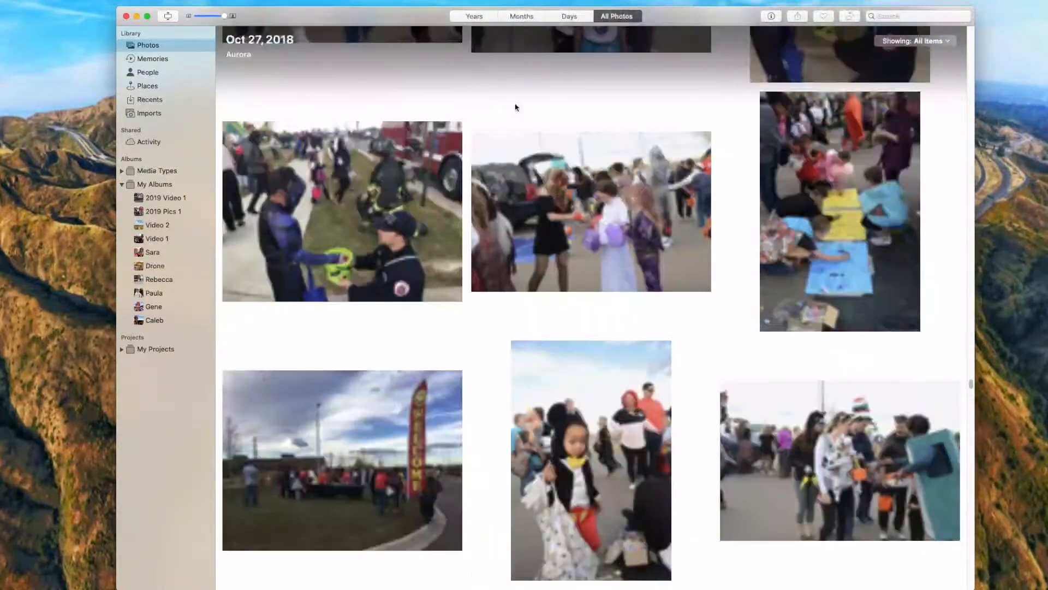
{"action": "double_click", "coordinate": [341, 211]}
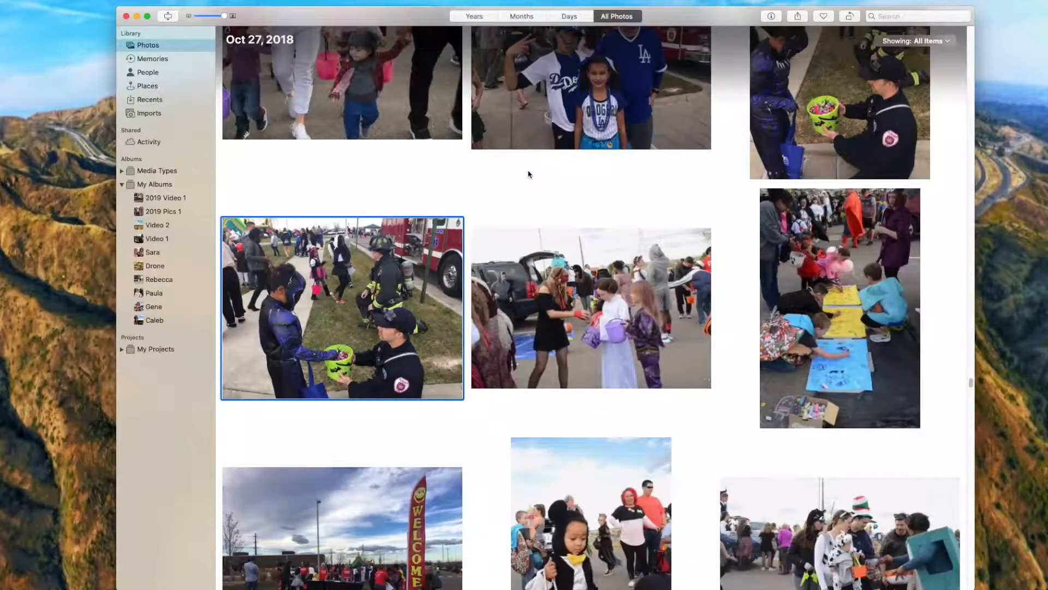
{"action": "scroll", "scroll_direction": "down", "scroll_amount": 3}
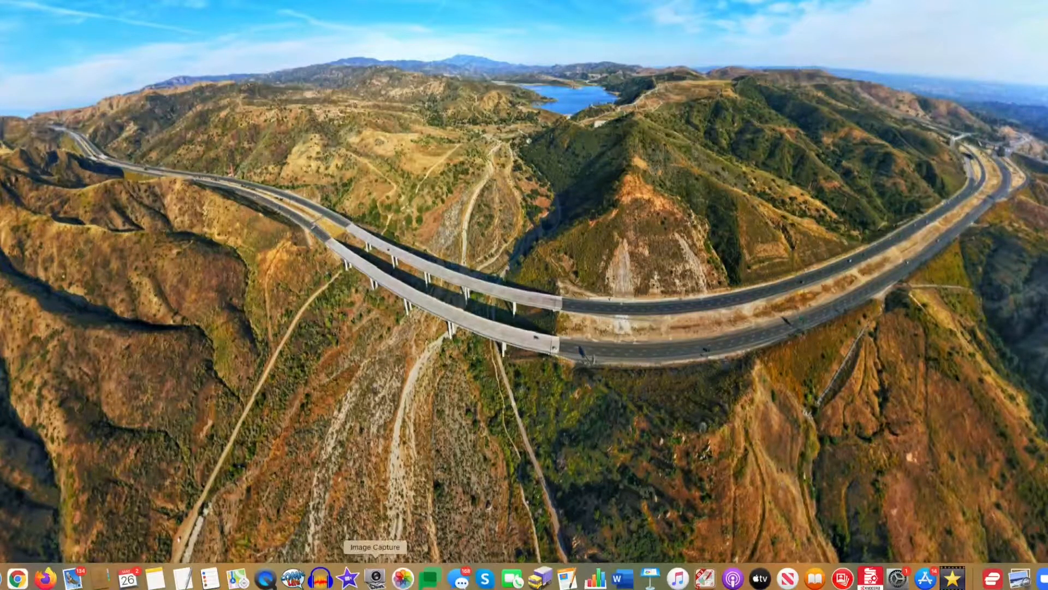
{"action": "mouse_move", "coordinate": [400, 577]}
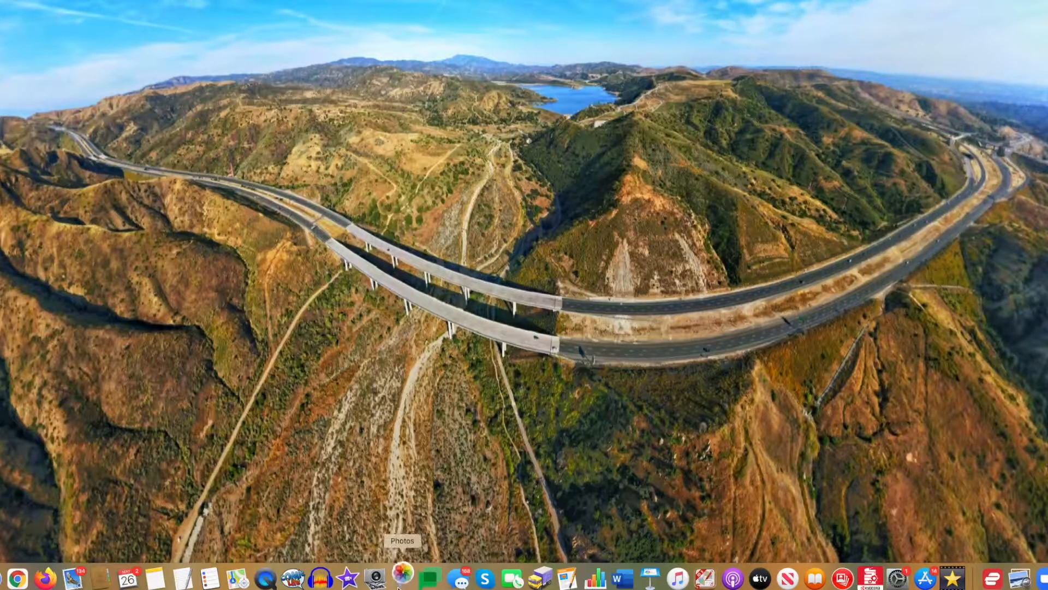
Relaunch Photos and choose Nerf Wars 2019.photoslibrary, showing its May 2019 battle photos.
{"action": "left_click", "coordinate": [402, 577]}
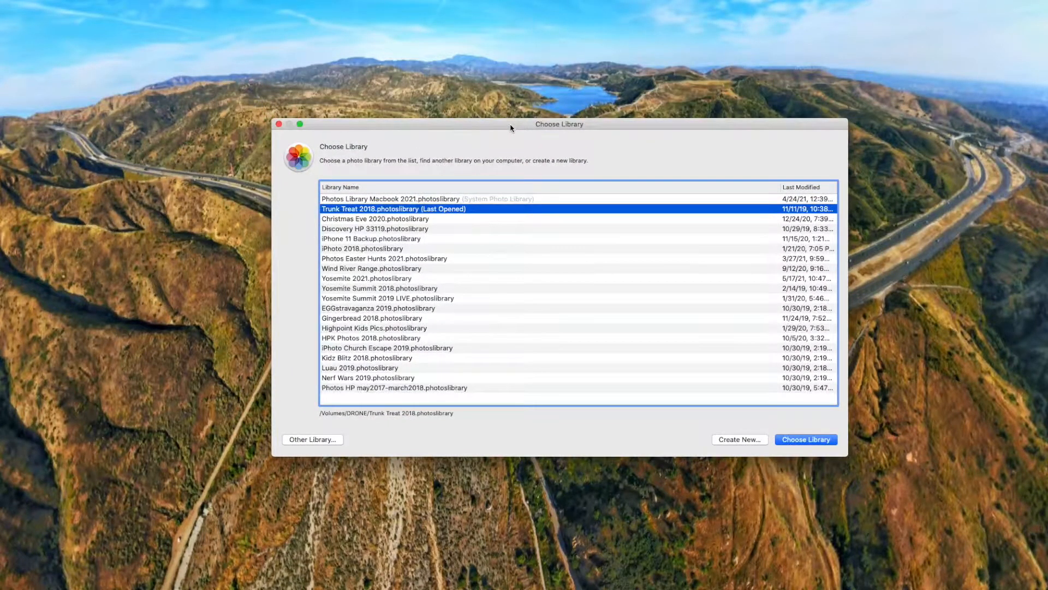
{"action": "left_click", "coordinate": [368, 377]}
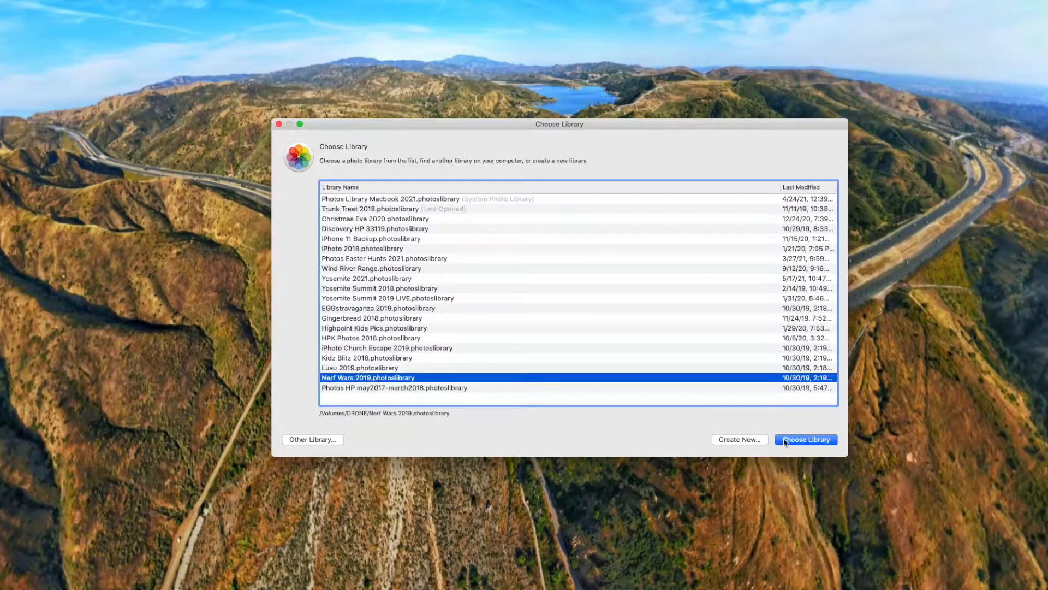
{"action": "left_click", "coordinate": [806, 439]}
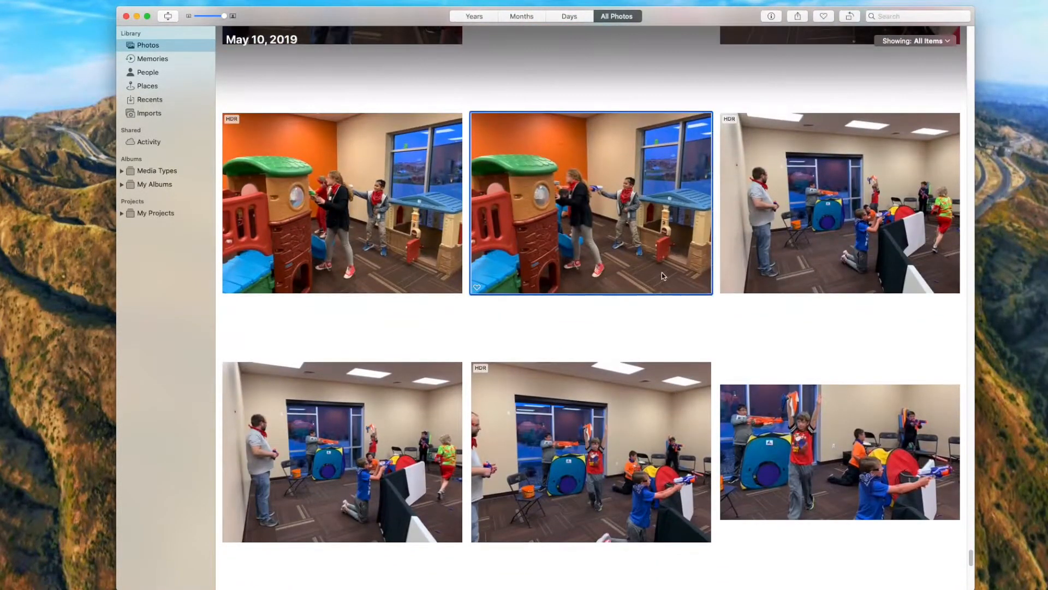
Enlarge the play-structure photo, return to the grid and scroll through the May 10, 2019 shots.
{"action": "double_click", "coordinate": [591, 203]}
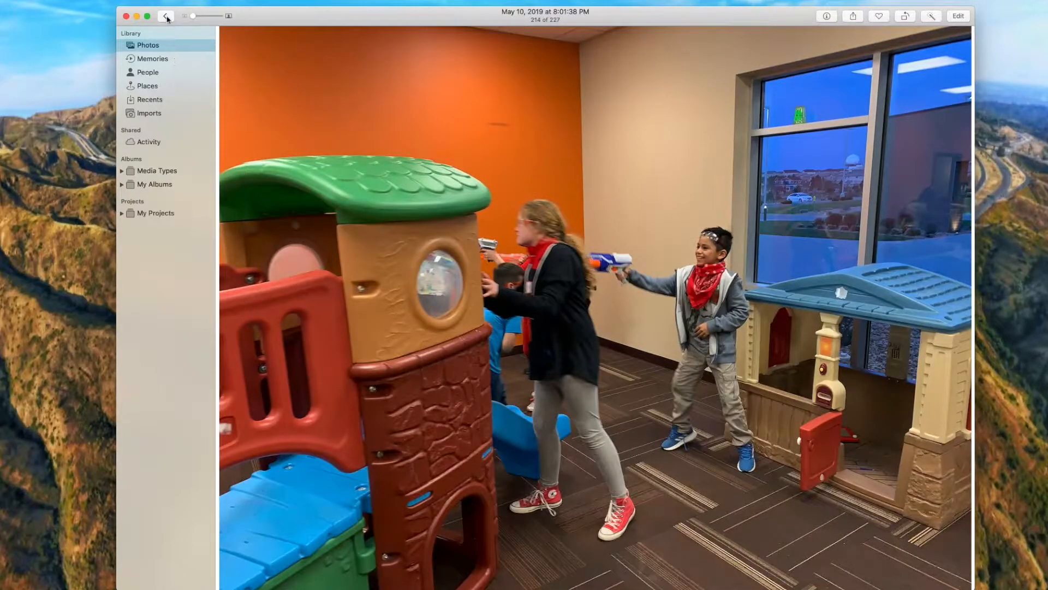
{"action": "left_click", "coordinate": [166, 17]}
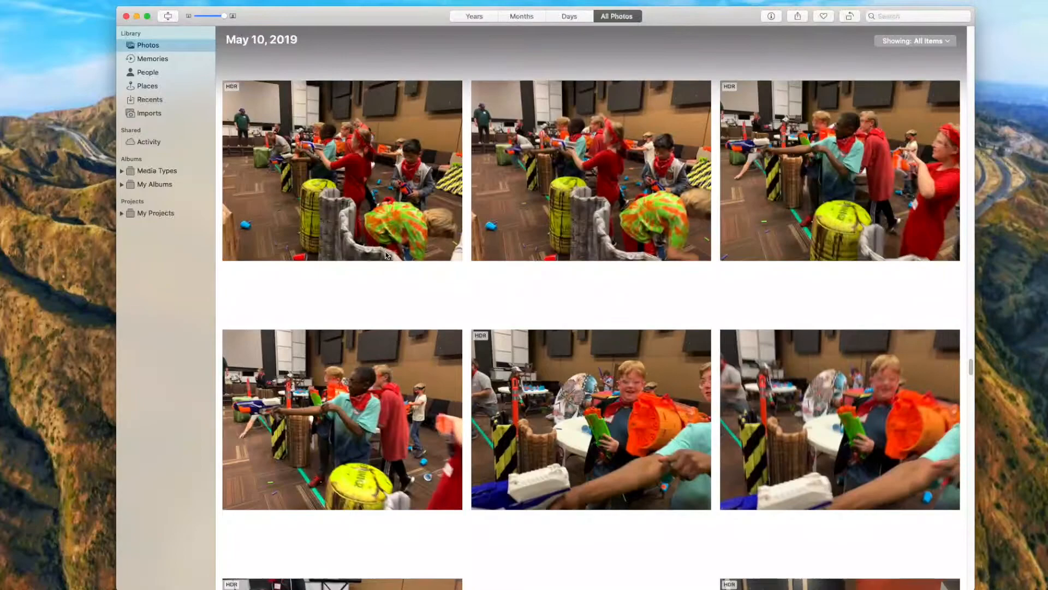
{"action": "scroll", "scroll_direction": "down", "scroll_amount": 3}
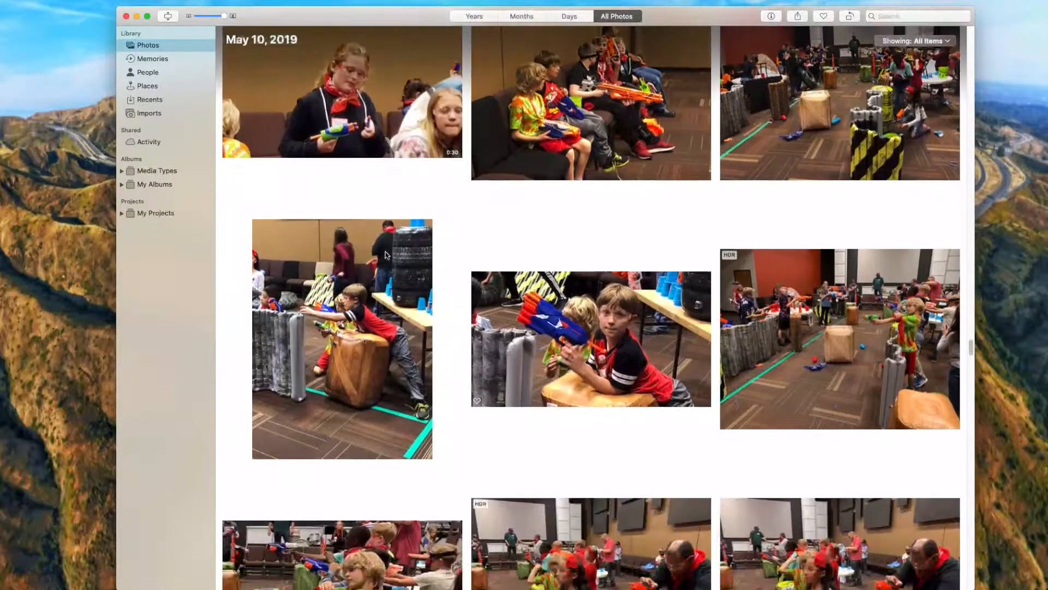
{"action": "scroll", "scroll_direction": "down", "scroll_amount": 3}
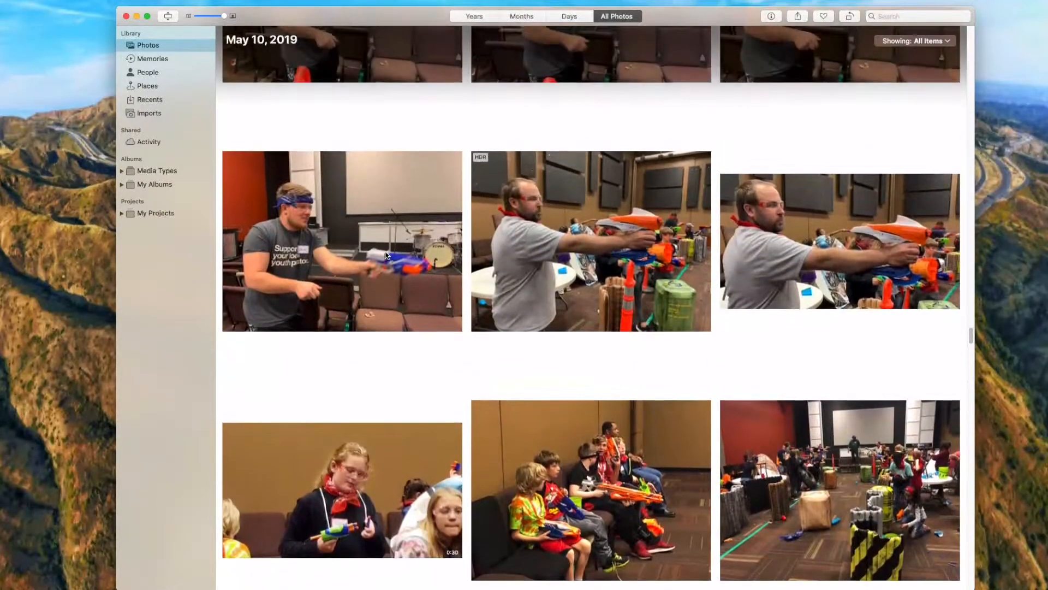
{"action": "scroll", "scroll_direction": "down", "scroll_amount": 3}
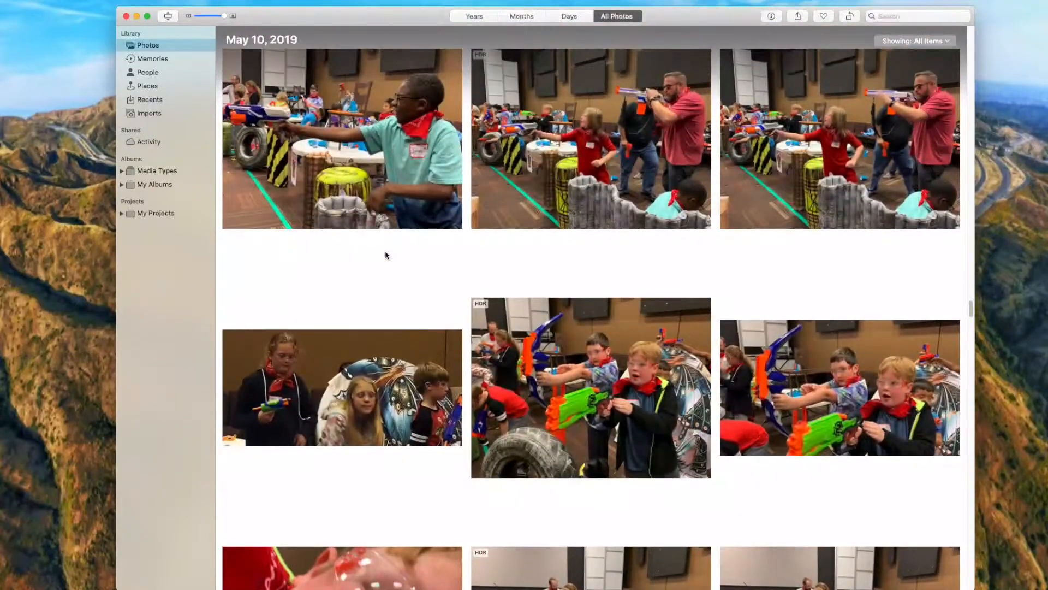
{"action": "scroll", "scroll_direction": "down", "scroll_amount": 3}
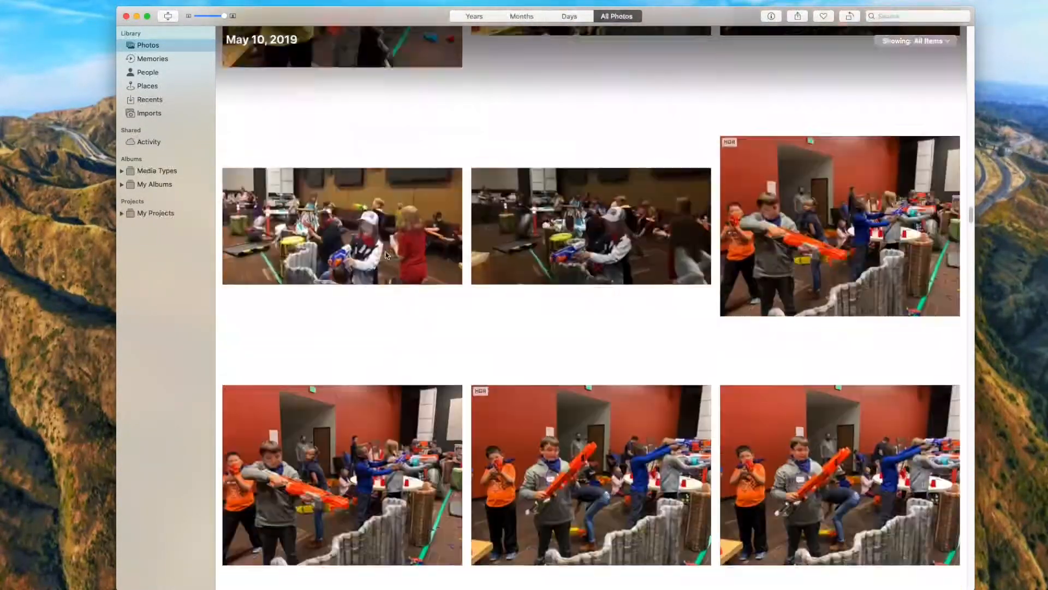
{"action": "scroll", "scroll_direction": "down", "scroll_amount": 3}
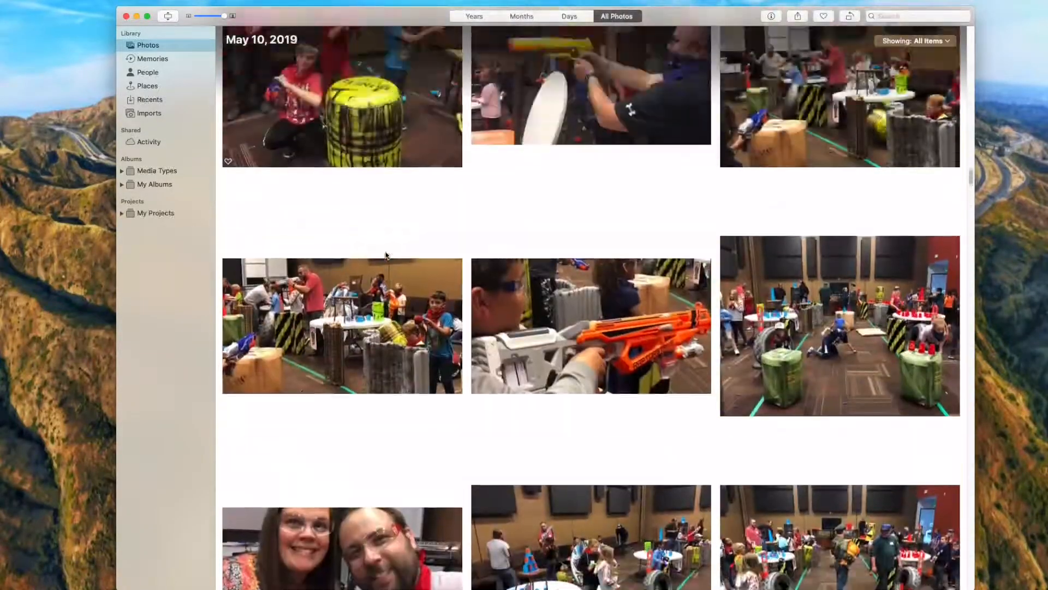
{"action": "scroll", "scroll_direction": "down", "scroll_amount": 3}
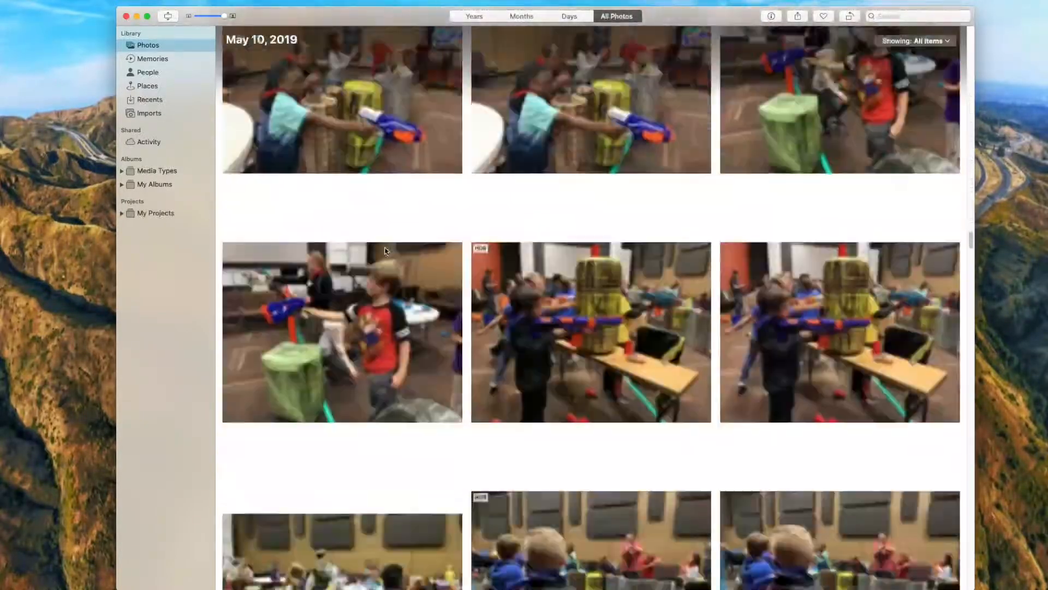
{"action": "scroll", "scroll_direction": "down", "scroll_amount": 3}
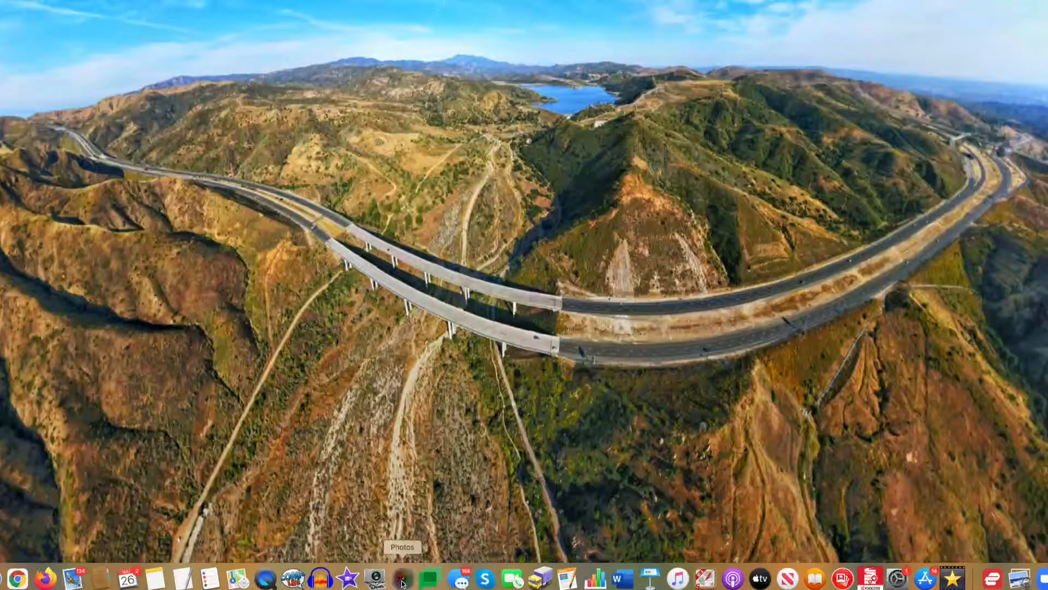
Relaunch Photos and choose EGGstravaganza 2019.photoslibrary, showing the April 14, 2019 egg hunt.
{"action": "left_click", "coordinate": [402, 579]}
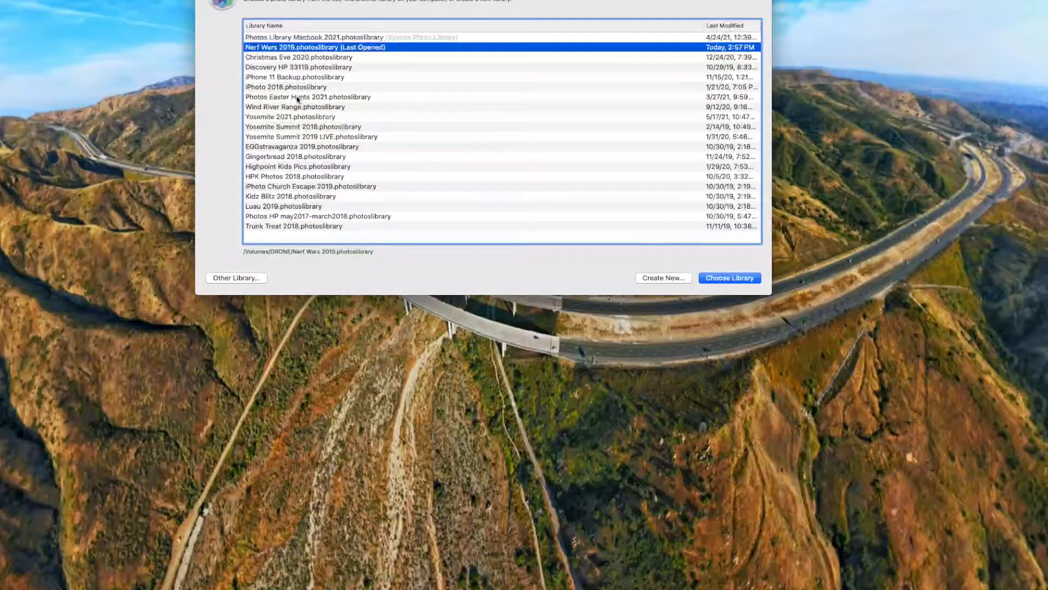
{"action": "left_click", "coordinate": [296, 106]}
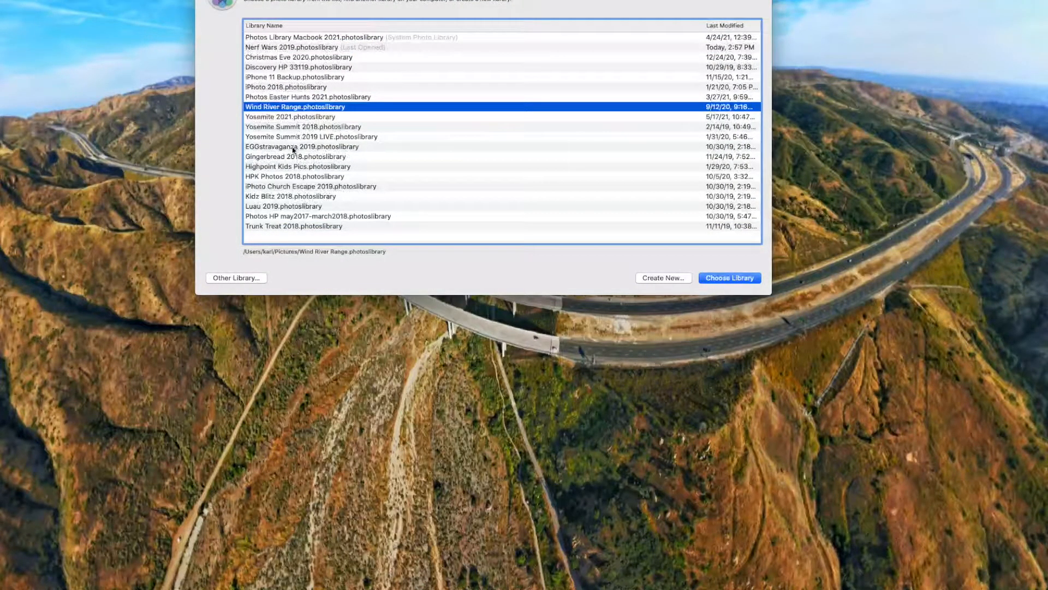
{"action": "left_click", "coordinate": [302, 145]}
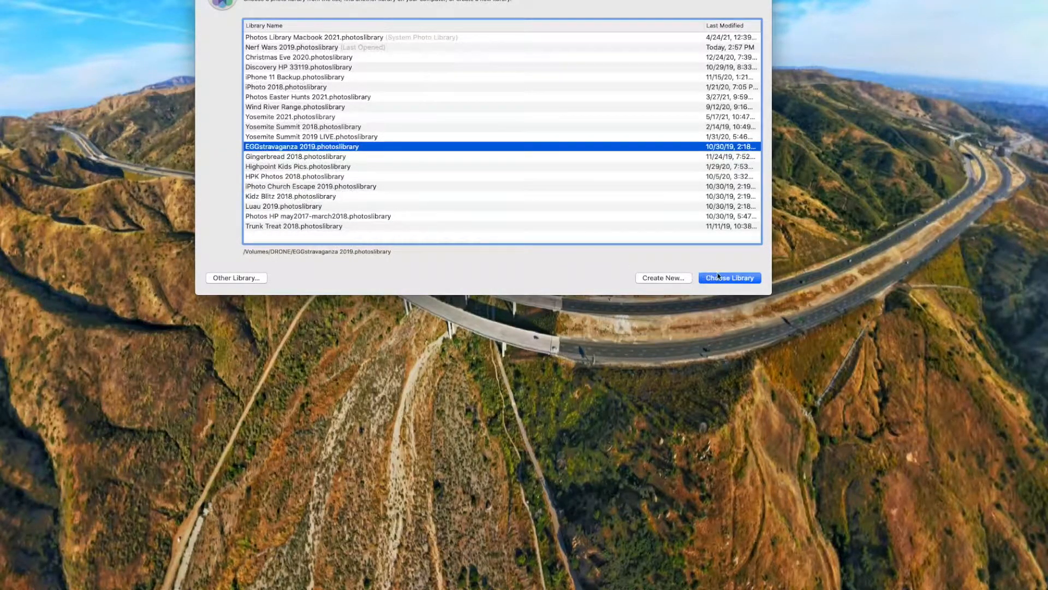
{"action": "left_click", "coordinate": [728, 277]}
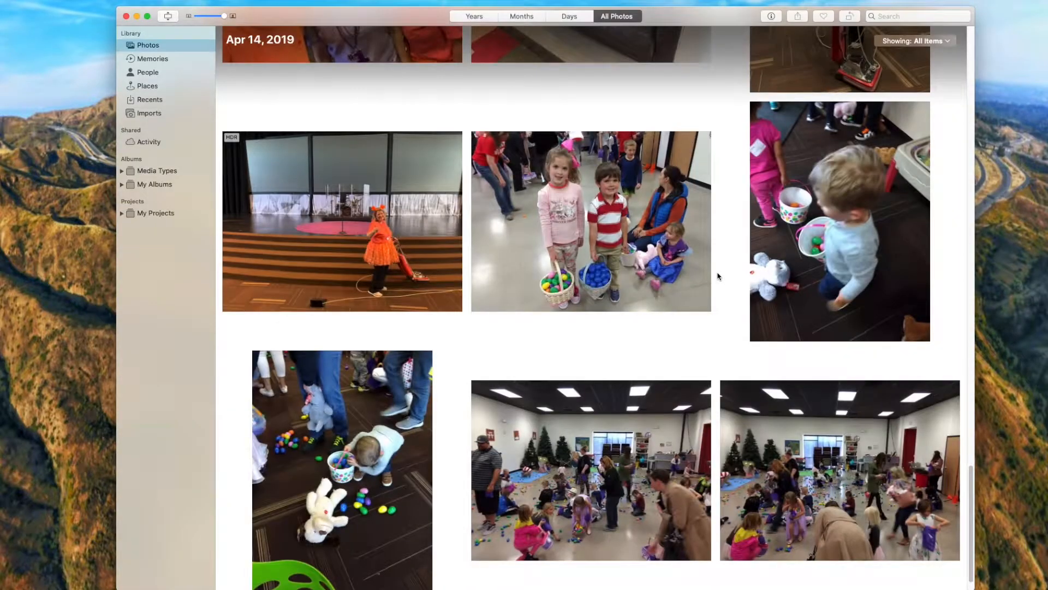
Scroll down through the April 14, 2019 Easter egg hunt photo grid.
{"action": "scroll", "scroll_direction": "down", "scroll_amount": 3}
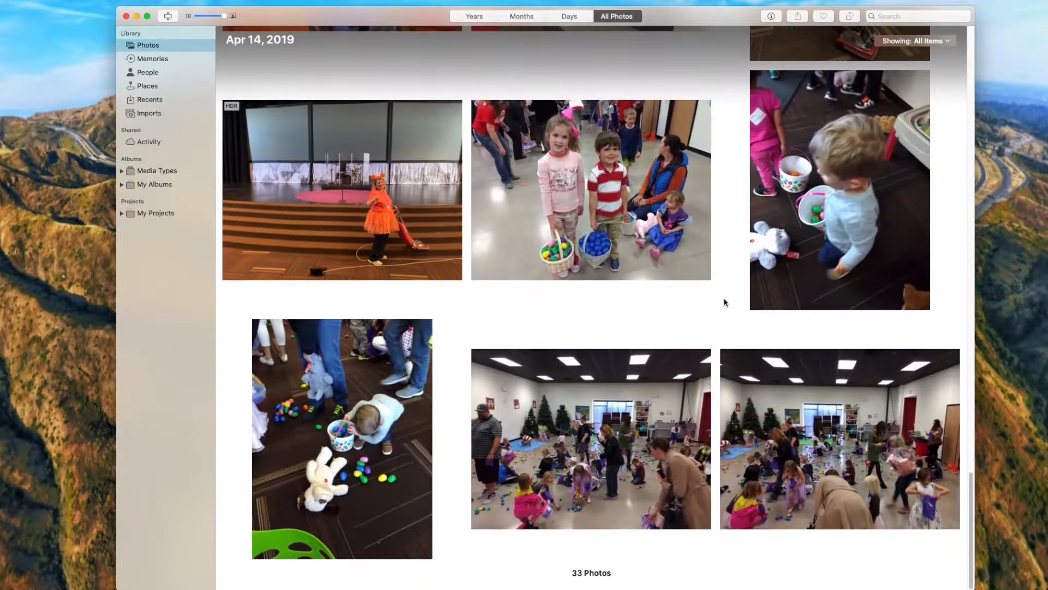
{"action": "scroll", "scroll_direction": "down", "scroll_amount": 3}
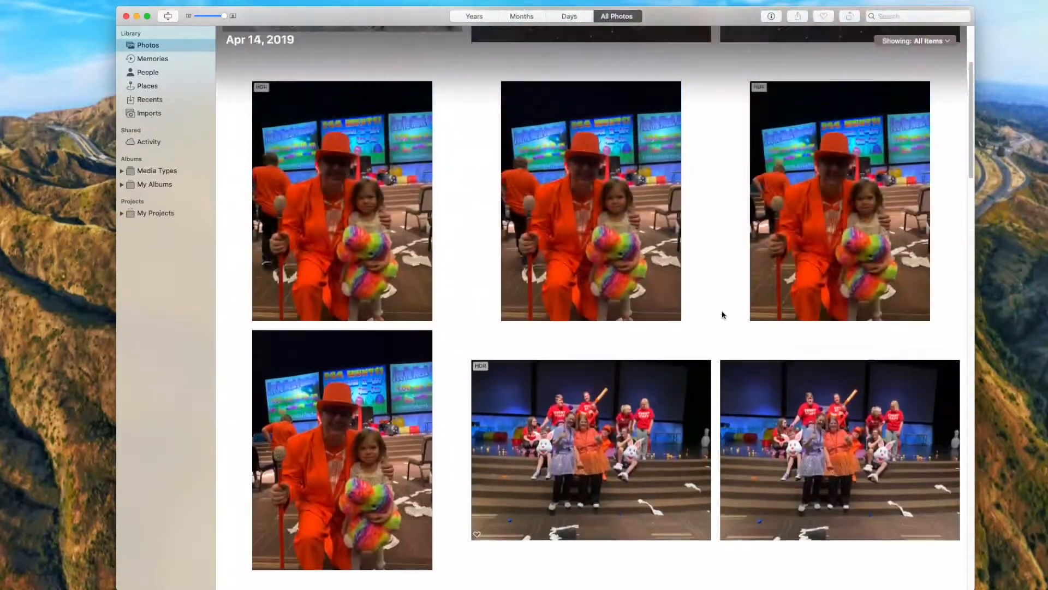
{"action": "scroll", "scroll_direction": "down", "scroll_amount": 3}
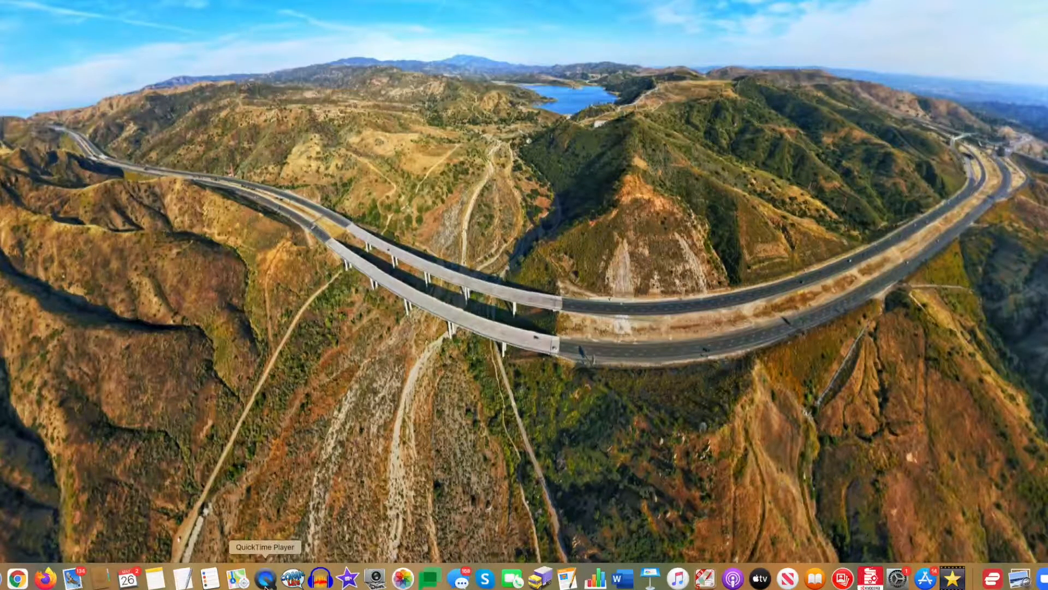
{"action": "mouse_move", "coordinate": [403, 577]}
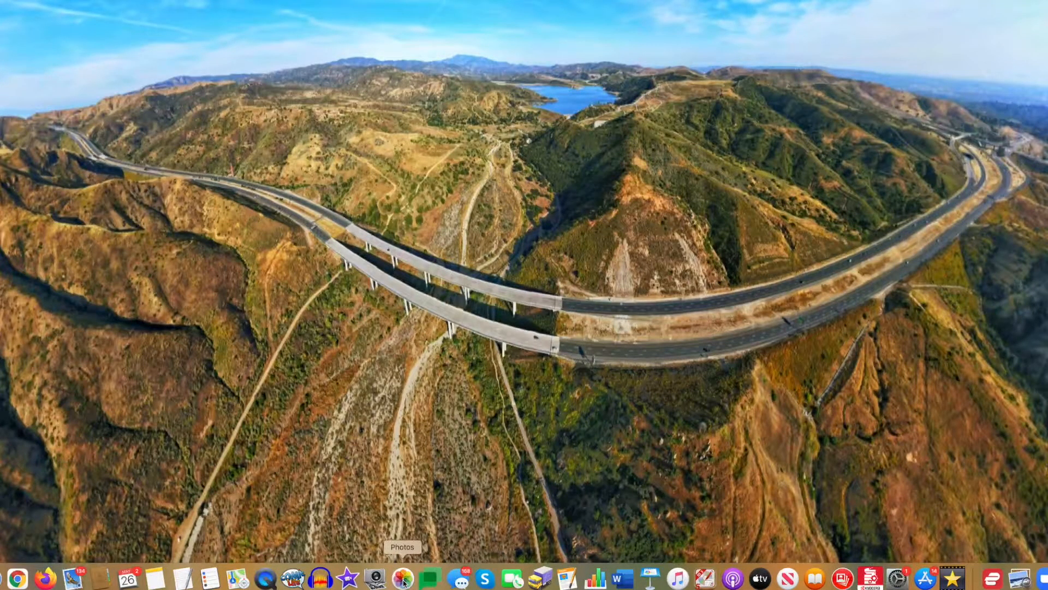
Relaunch Photos to the chooser and start Create New, bringing up the new-library save sheet.
{"action": "left_click", "coordinate": [401, 576]}
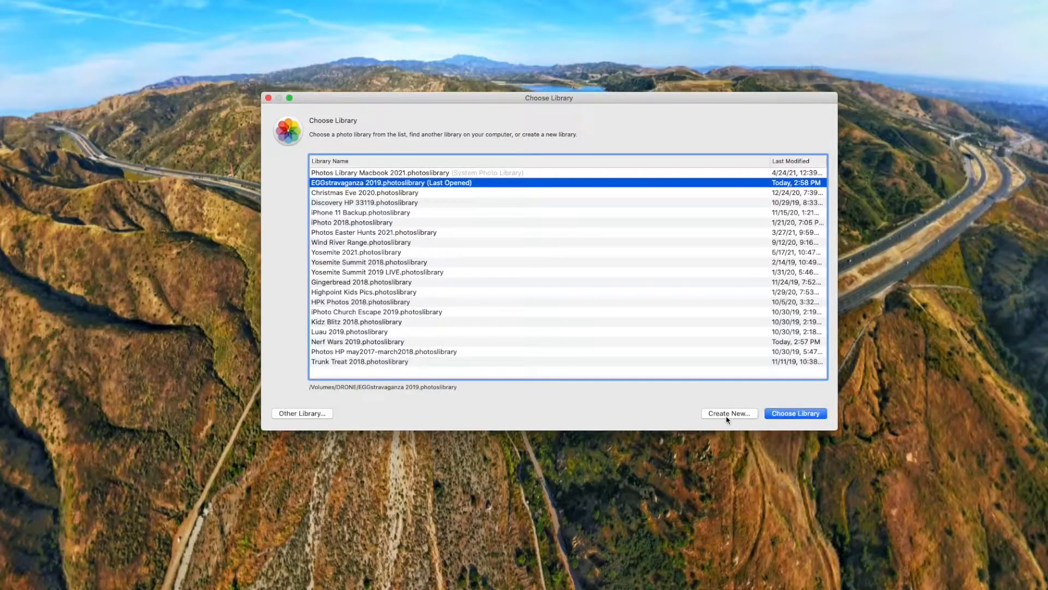
{"action": "left_click", "coordinate": [730, 413]}
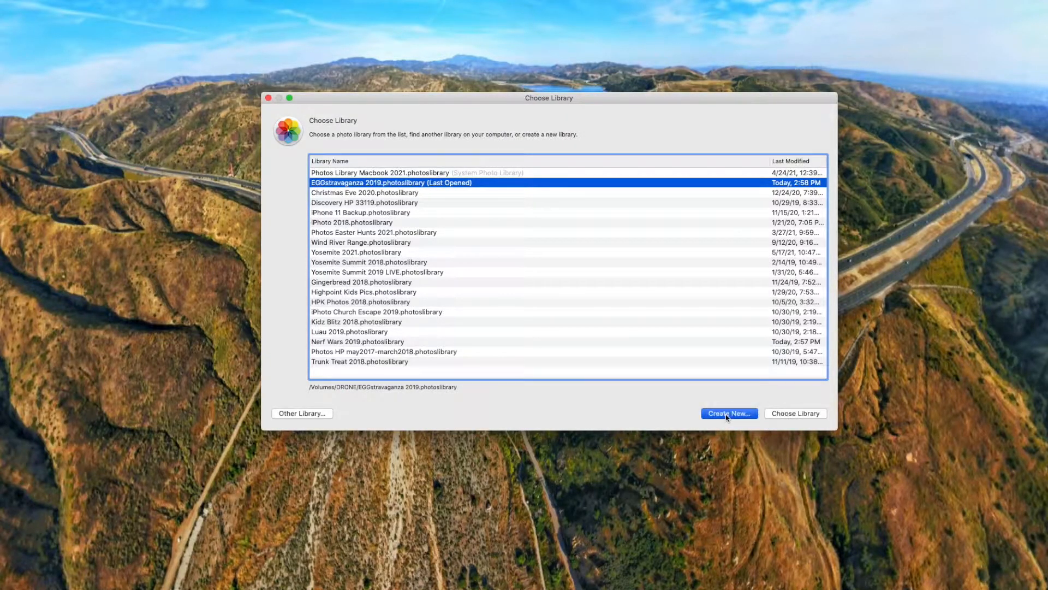
{"action": "left_click", "coordinate": [729, 412]}
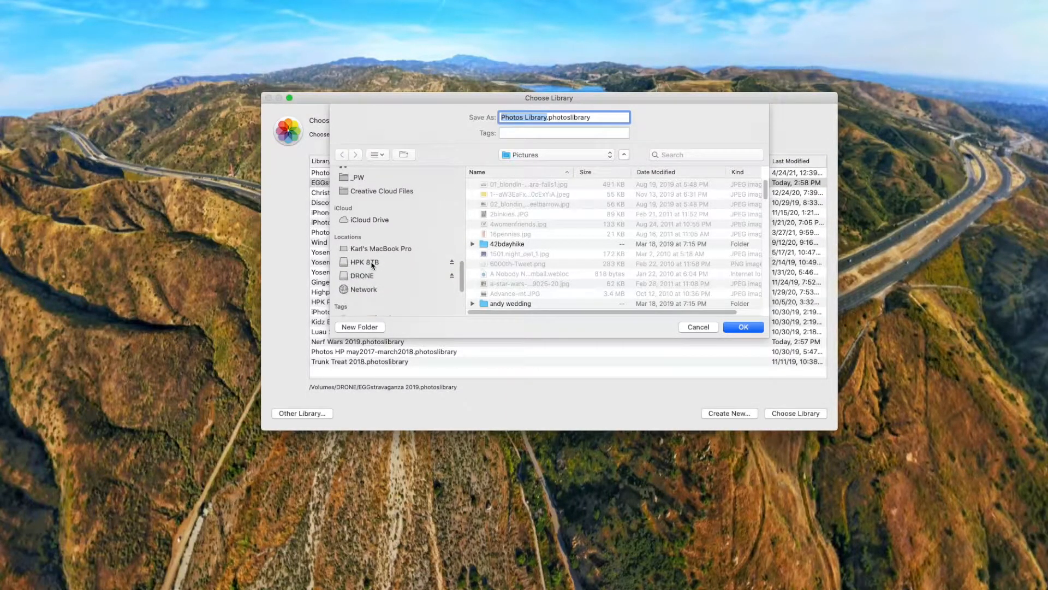
Save the new library as DemoLibrary on the HPK 8TB drive and confirm its creation.
{"action": "left_click", "coordinate": [364, 261]}
{"action": "type", "text": "Dem"}
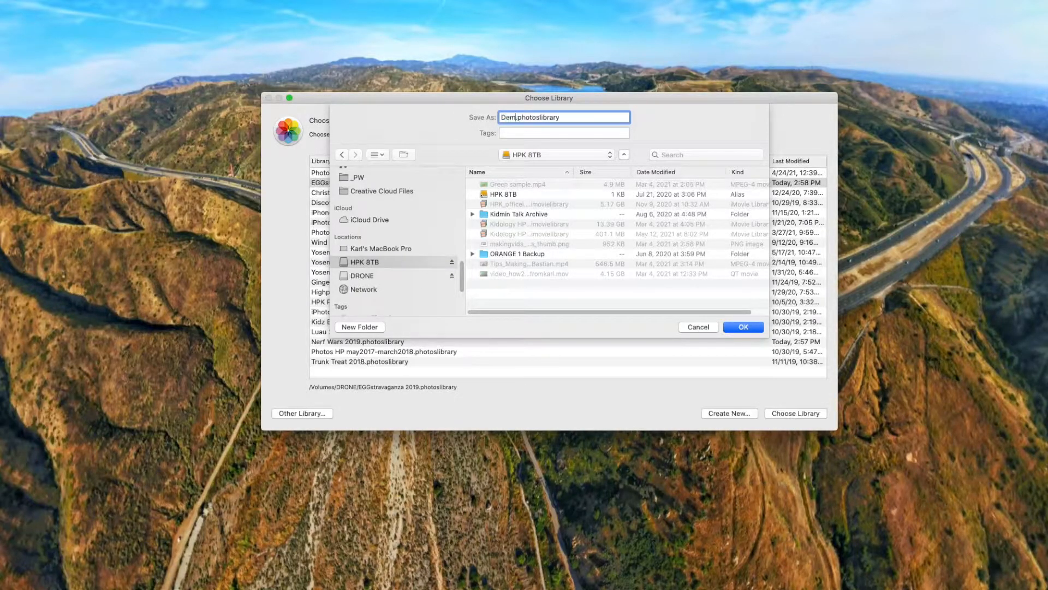
{"action": "type", "text": "oLibar"}
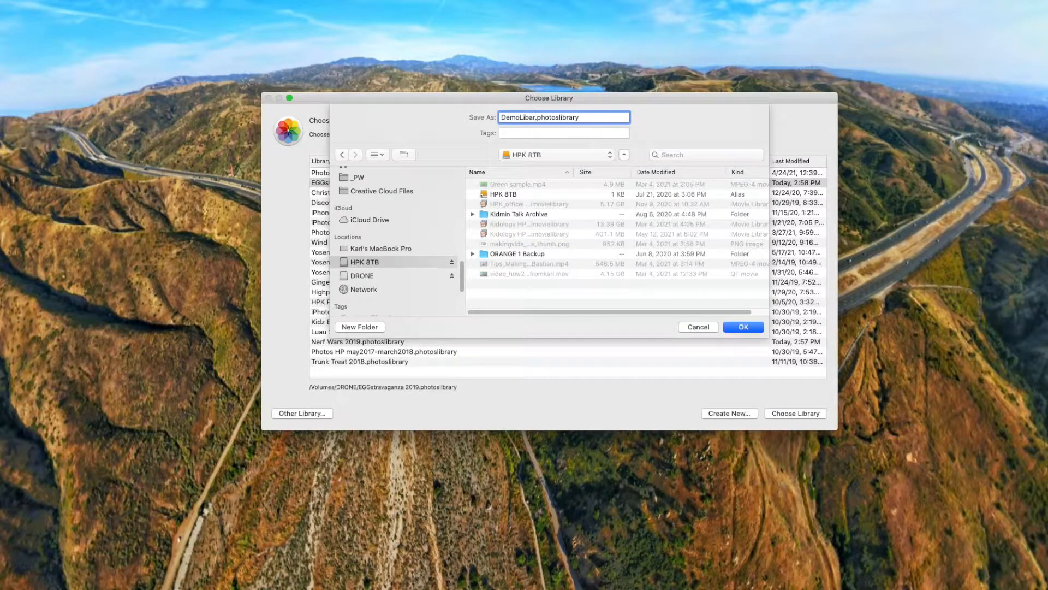
{"action": "left_click", "coordinate": [742, 326]}
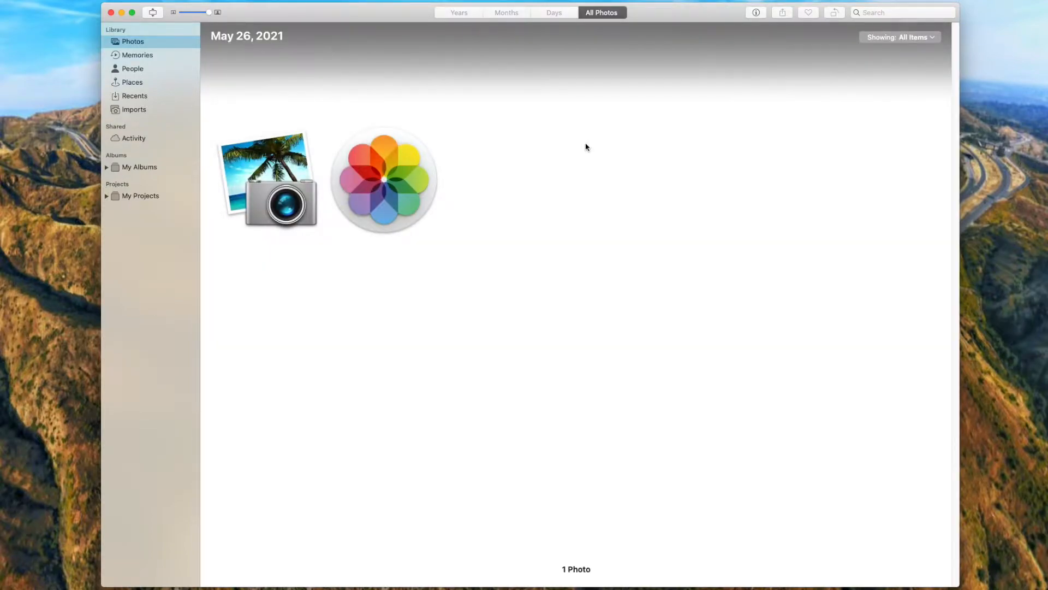
View DemoLibrary's only photo at full size.
{"action": "double_click", "coordinate": [265, 178]}
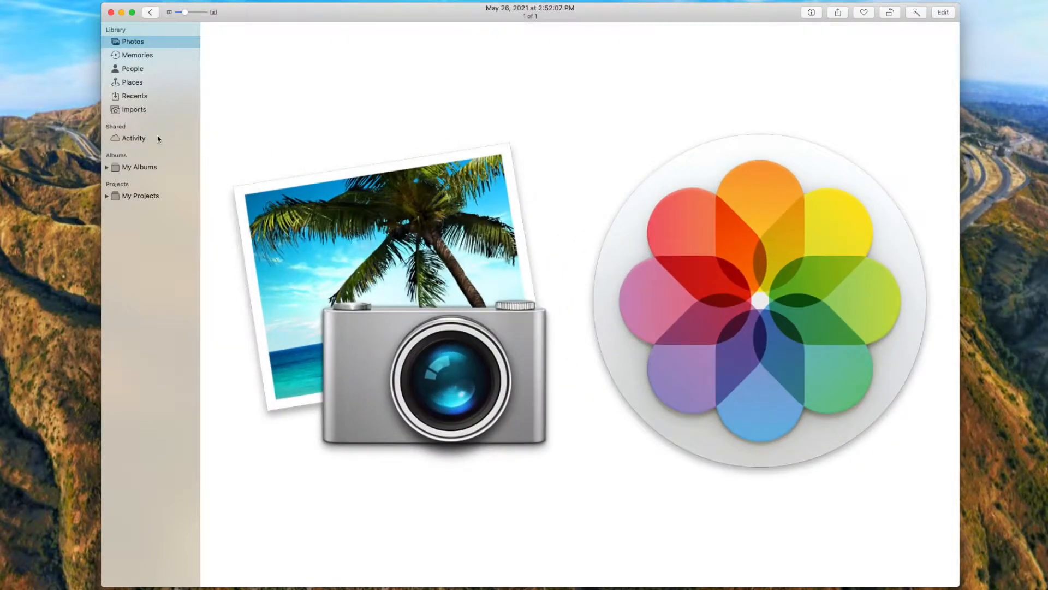
{"action": "mouse_move", "coordinate": [457, 108]}
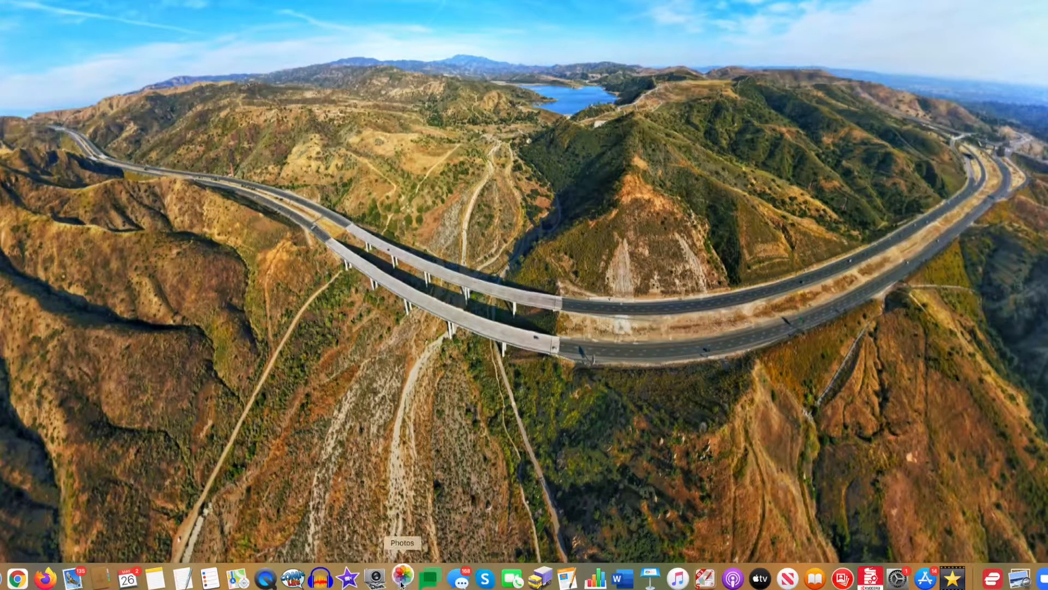
Relaunch Photos into the library chooser and select the system photo library.
{"action": "left_click", "coordinate": [402, 577]}
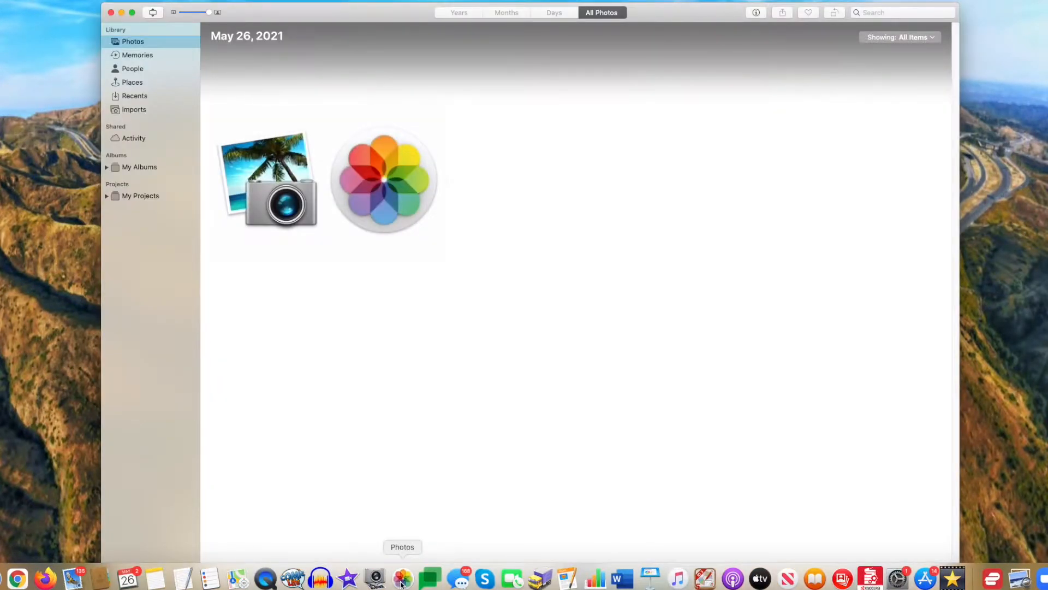
{"action": "left_click", "coordinate": [122, 12]}
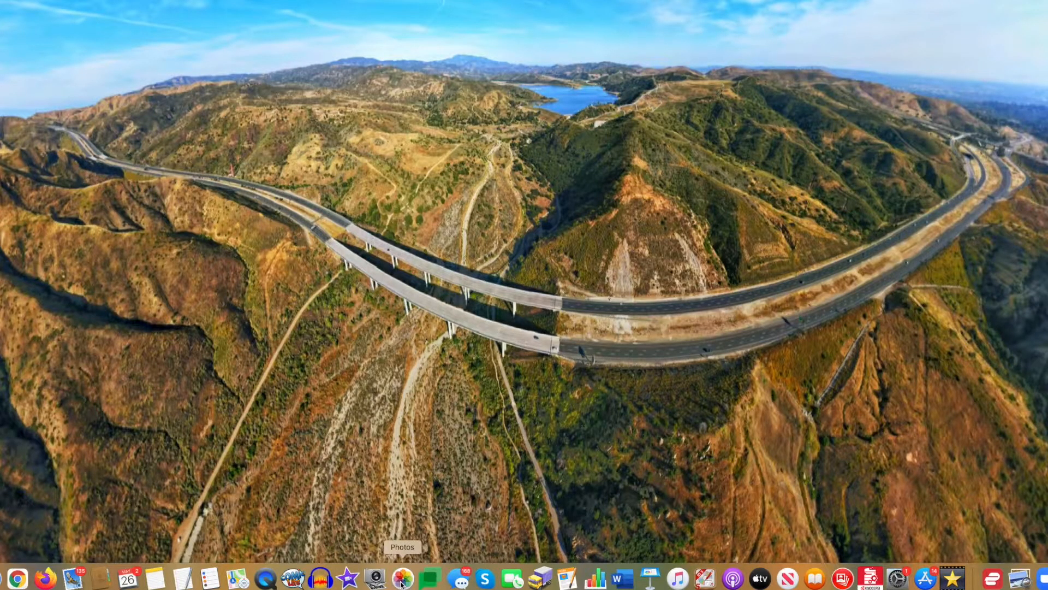
{"action": "left_click", "coordinate": [402, 576]}
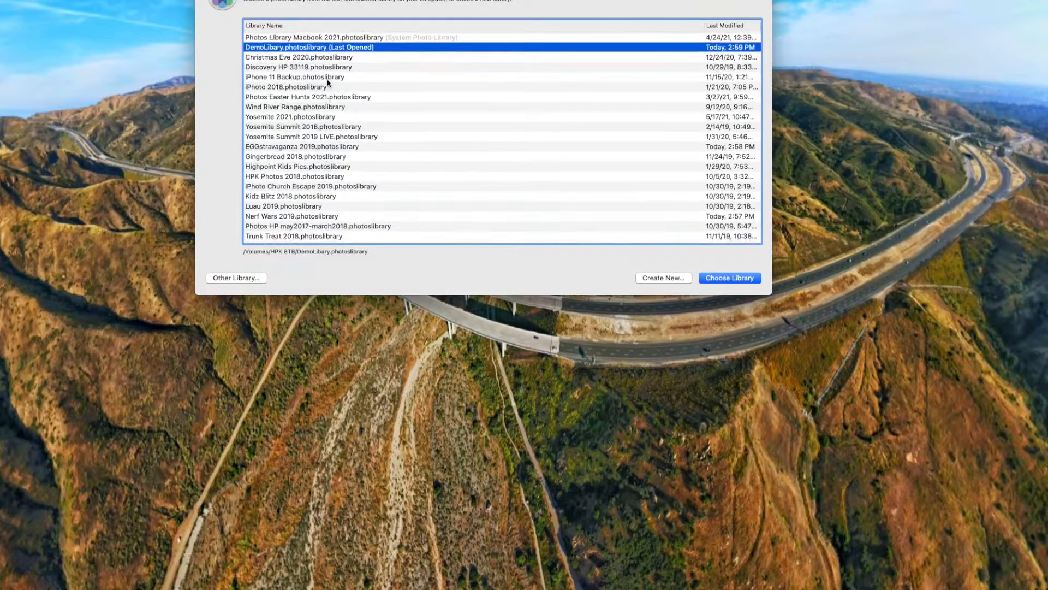
{"action": "left_click", "coordinate": [348, 38]}
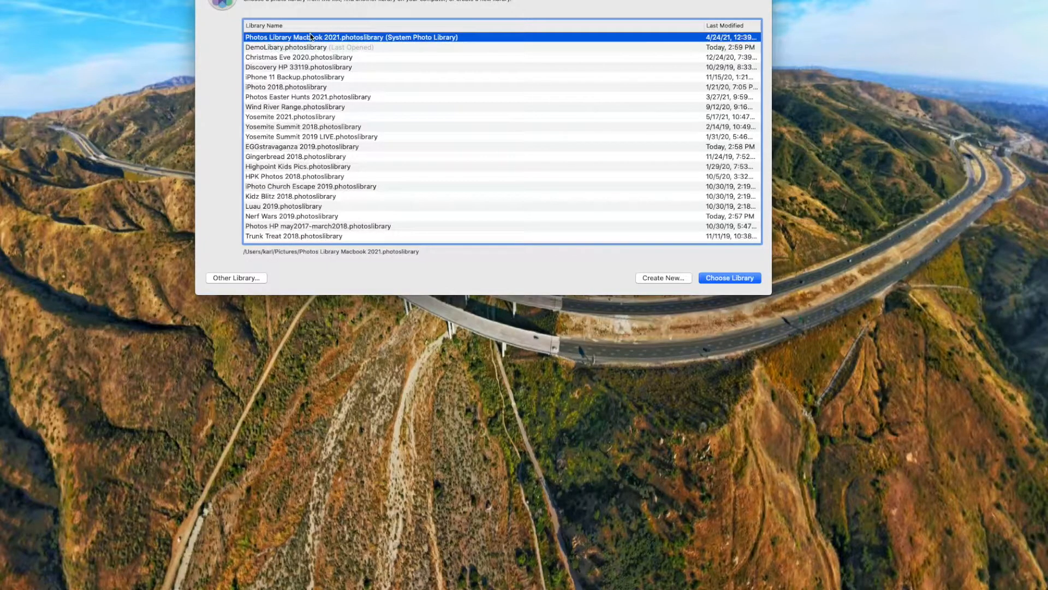
{"action": "mouse_move", "coordinate": [408, 37]}
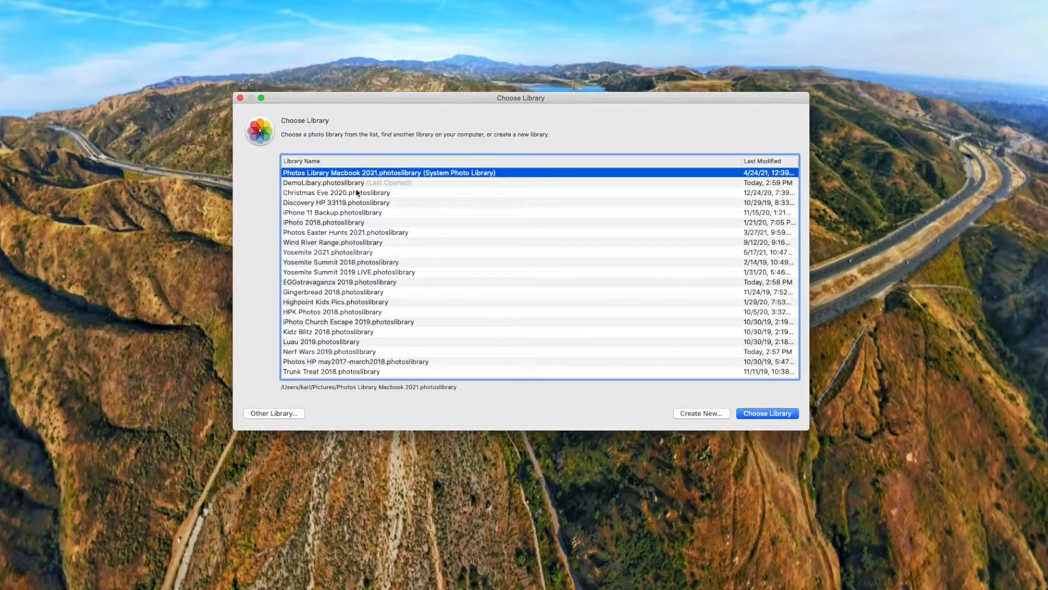
{"action": "mouse_move", "coordinate": [356, 196]}
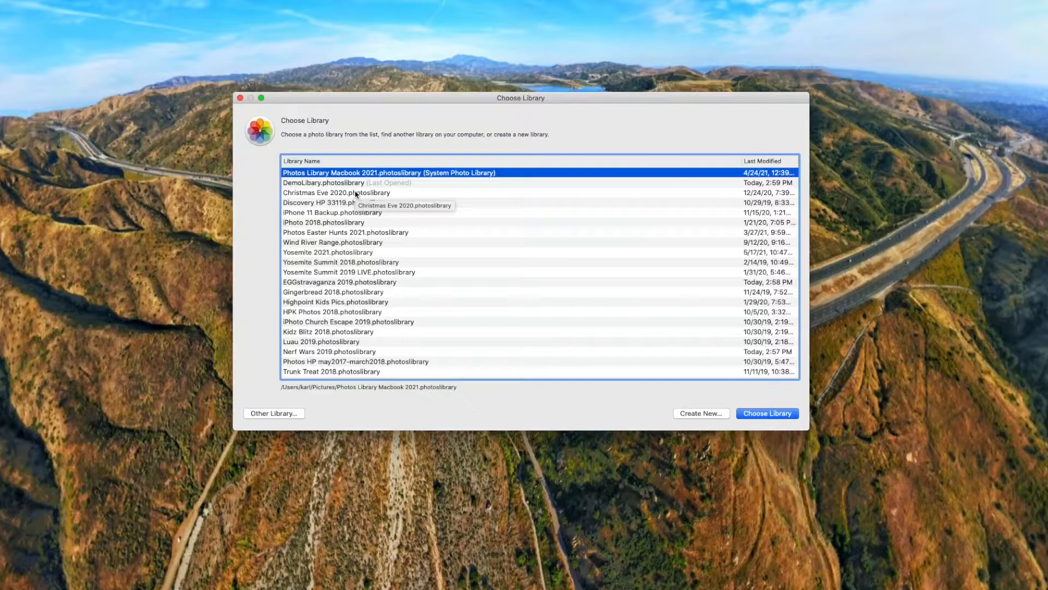
{"action": "mouse_move", "coordinate": [338, 228]}
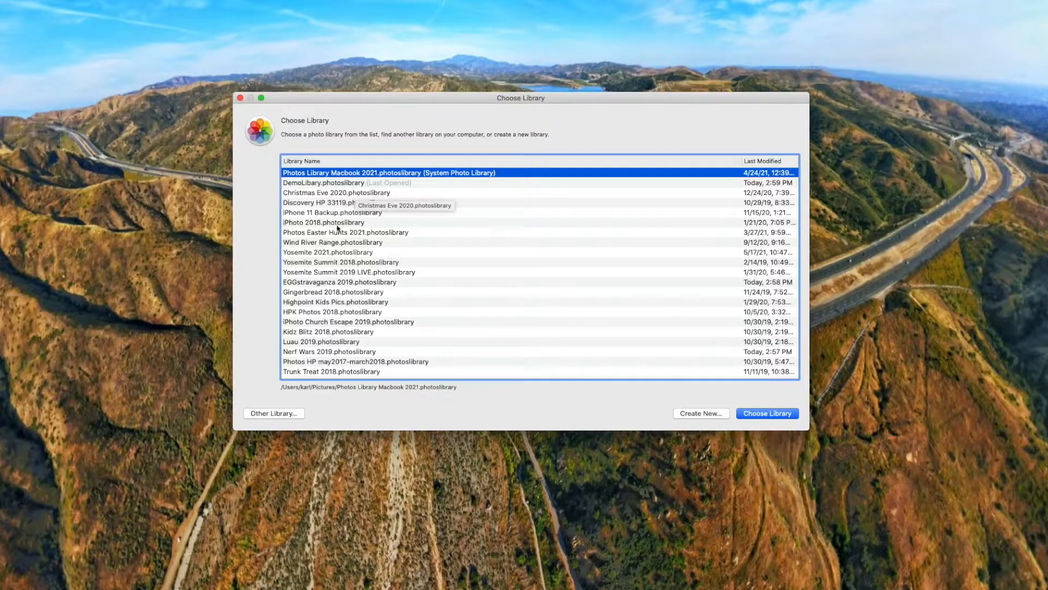
Choose Gingerbread 2018.photoslibrary instead and load its December 2018 party photos.
{"action": "left_click", "coordinate": [334, 292]}
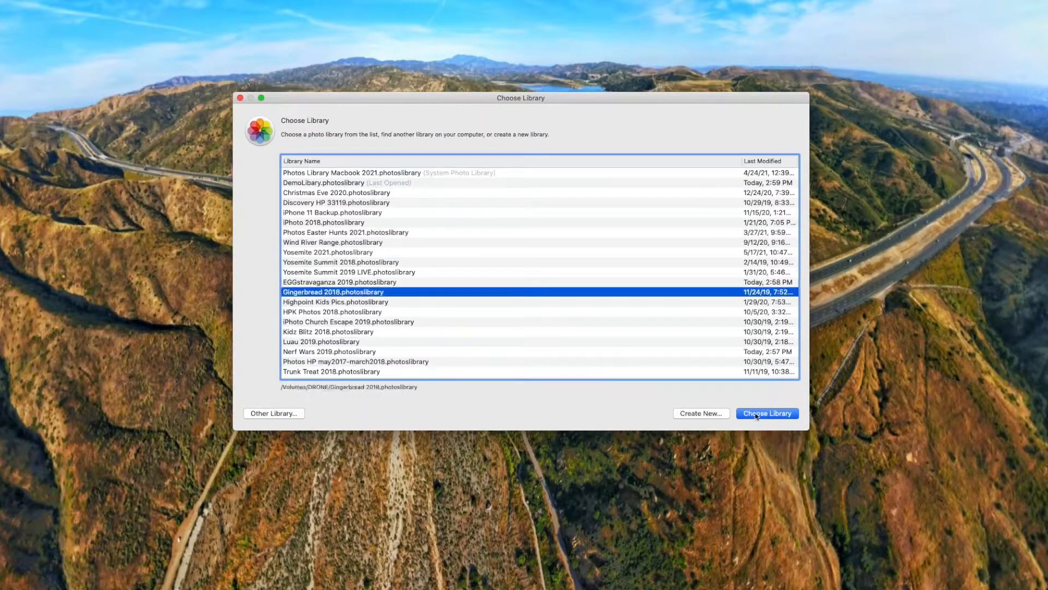
{"action": "left_click", "coordinate": [767, 412]}
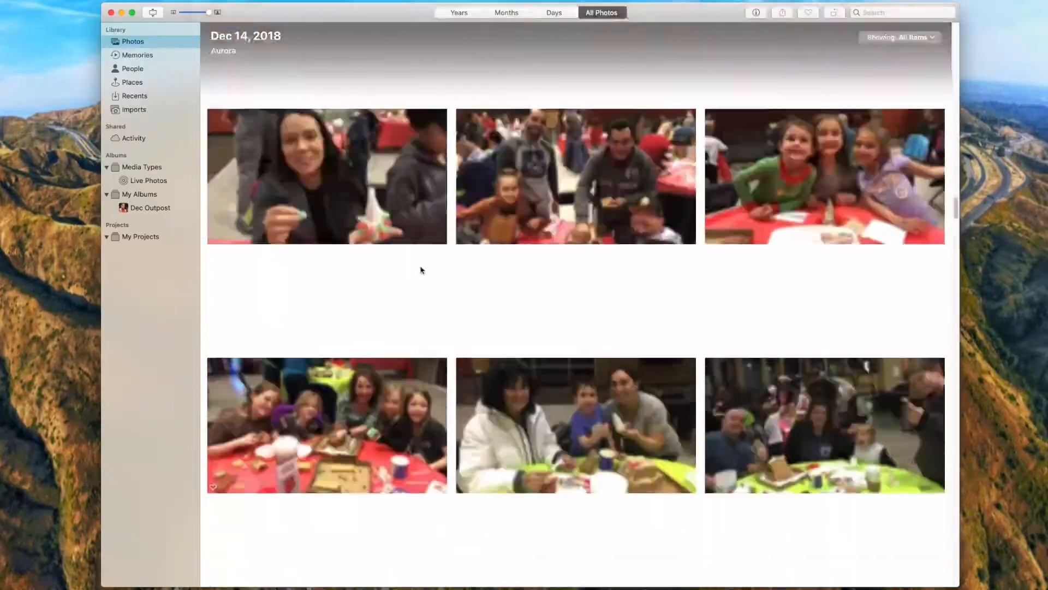
Scroll through the Gingerbread 2018 All Photos grid into early December 2018.
{"action": "scroll", "scroll_direction": "down", "scroll_amount": 3}
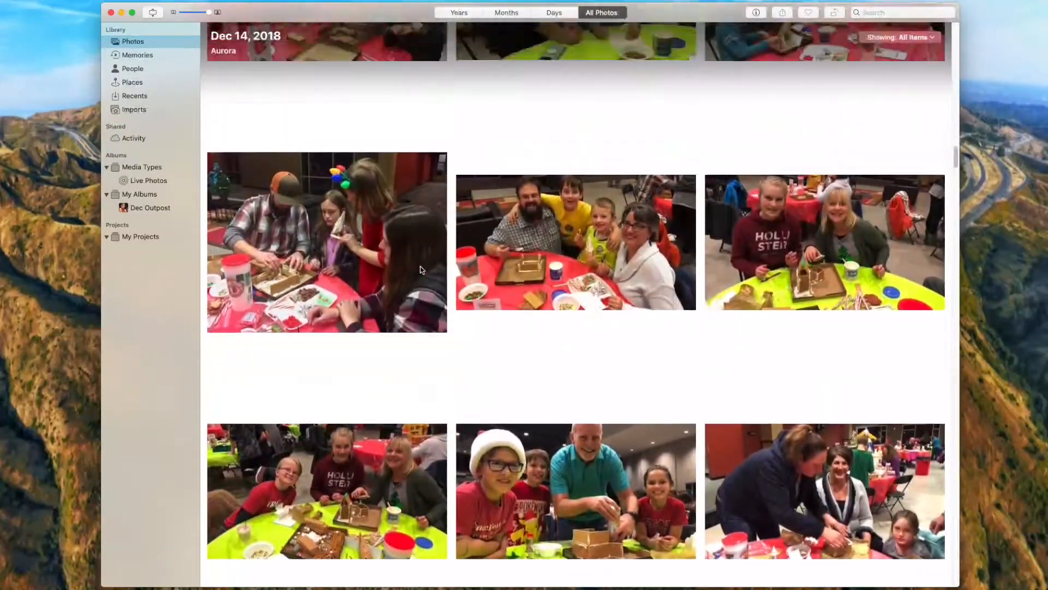
{"action": "scroll", "scroll_direction": "down", "scroll_amount": 3}
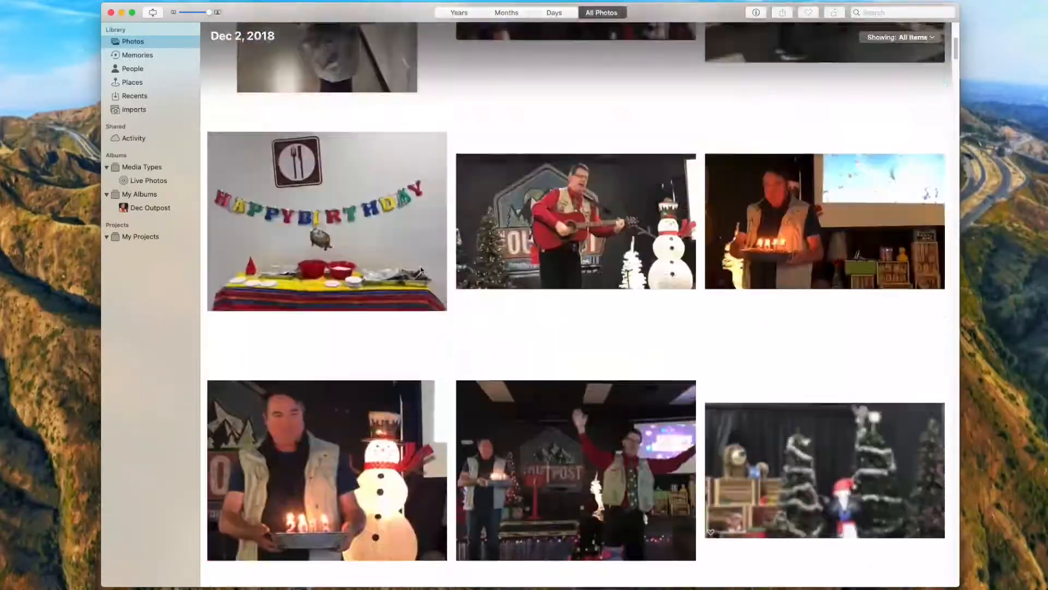
{"action": "scroll", "scroll_direction": "down", "scroll_amount": 3}
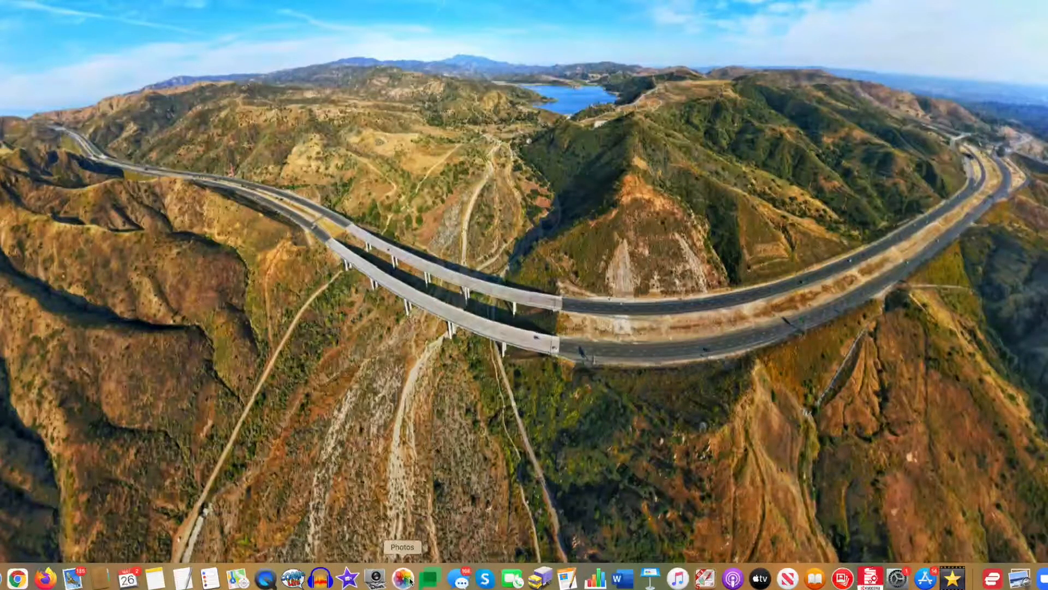
Relaunch Photos and load Kidz Blitz 2018.photoslibrary with its June 6, 2018 stage photos.
{"action": "left_click", "coordinate": [401, 578]}
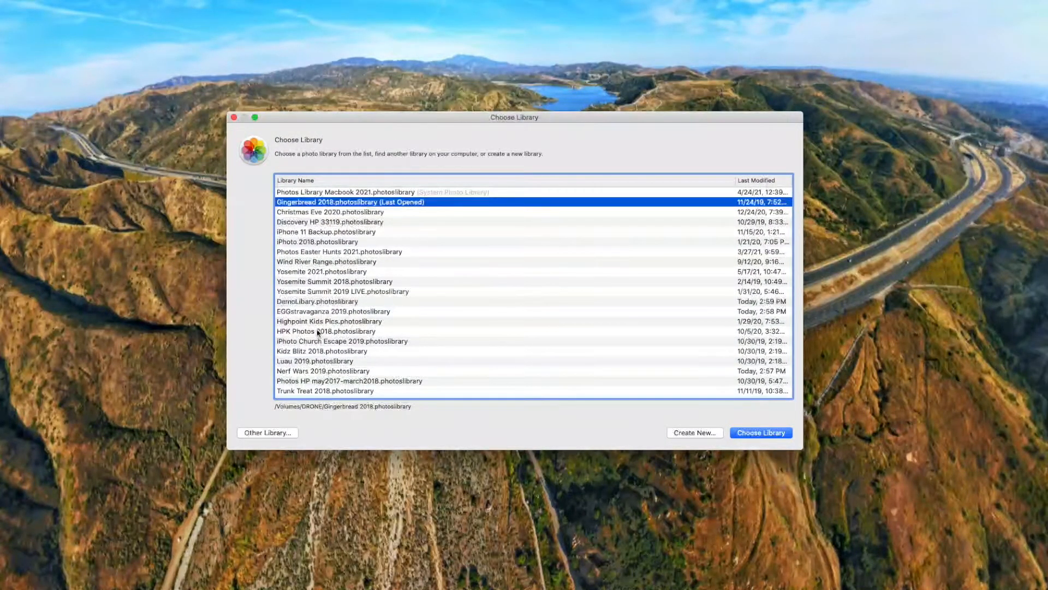
{"action": "left_click", "coordinate": [321, 350]}
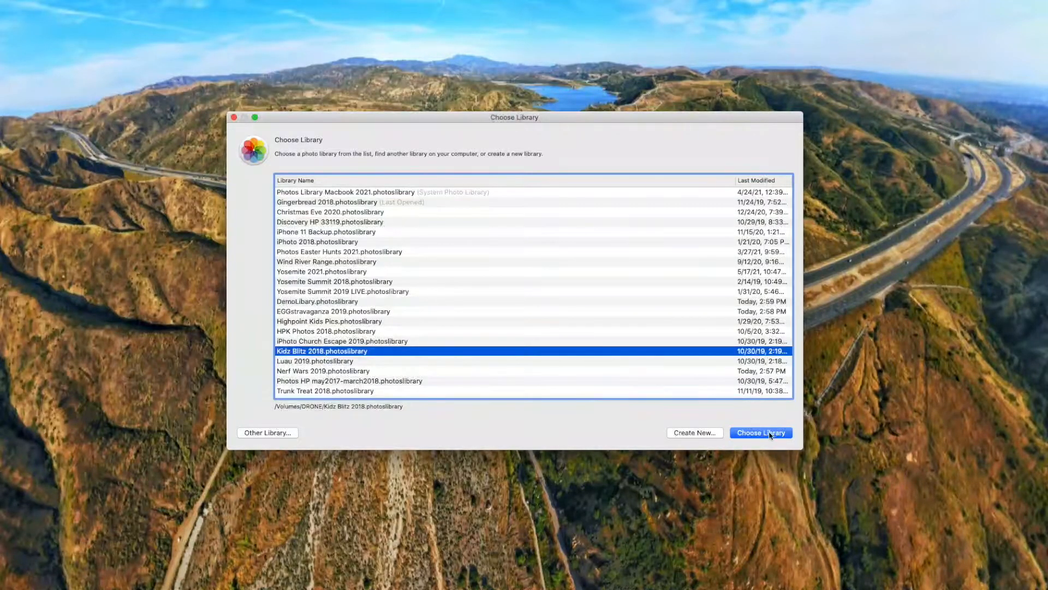
{"action": "left_click", "coordinate": [761, 433]}
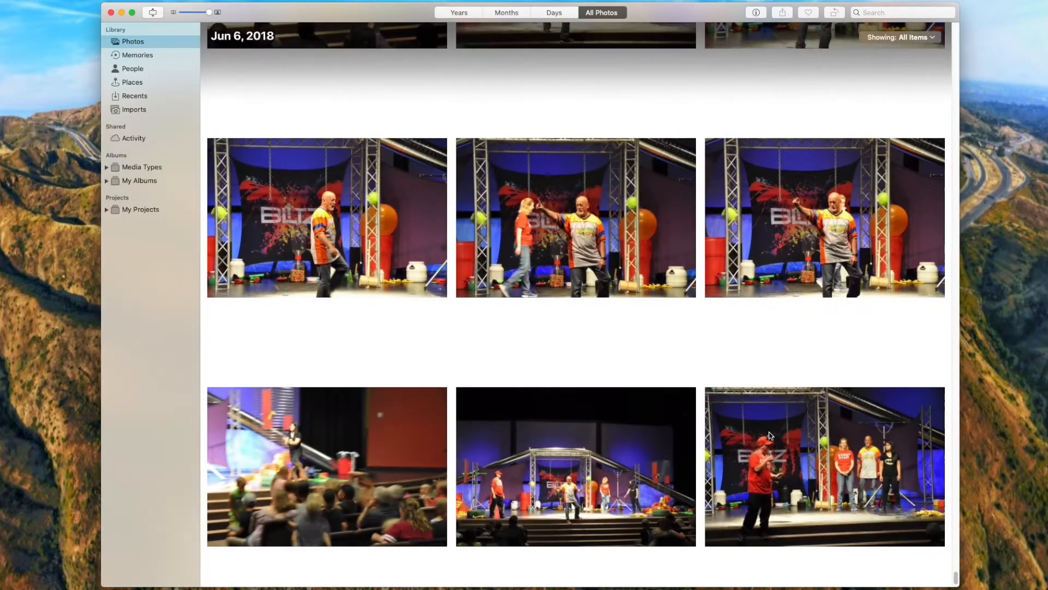
Expand Media Types and show the Kidz Blitz library's two June 2018 videos.
{"action": "scroll", "scroll_direction": "down", "scroll_amount": 3}
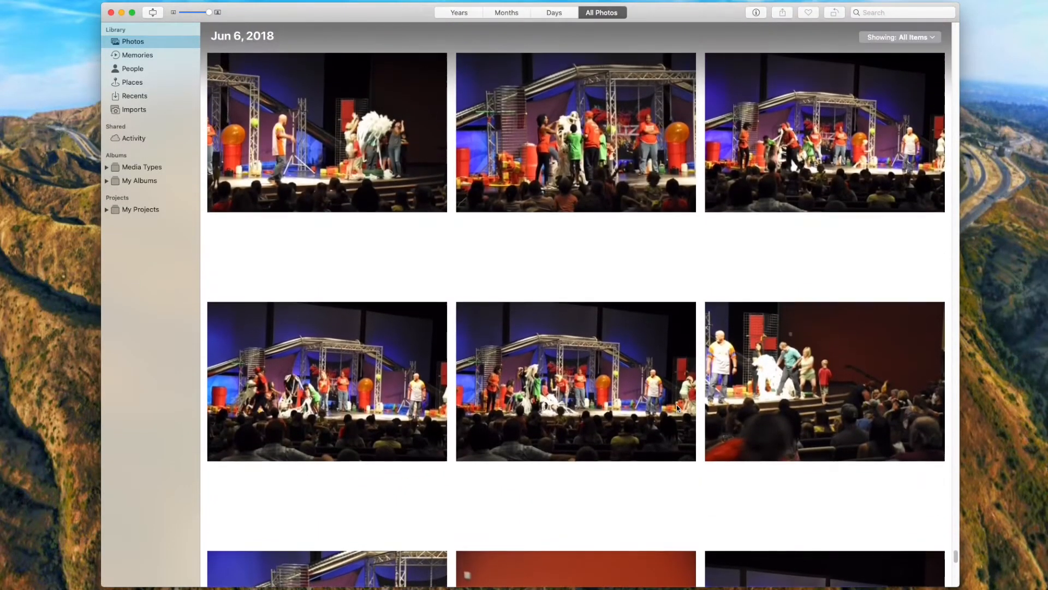
{"action": "scroll", "scroll_direction": "down", "scroll_amount": 3}
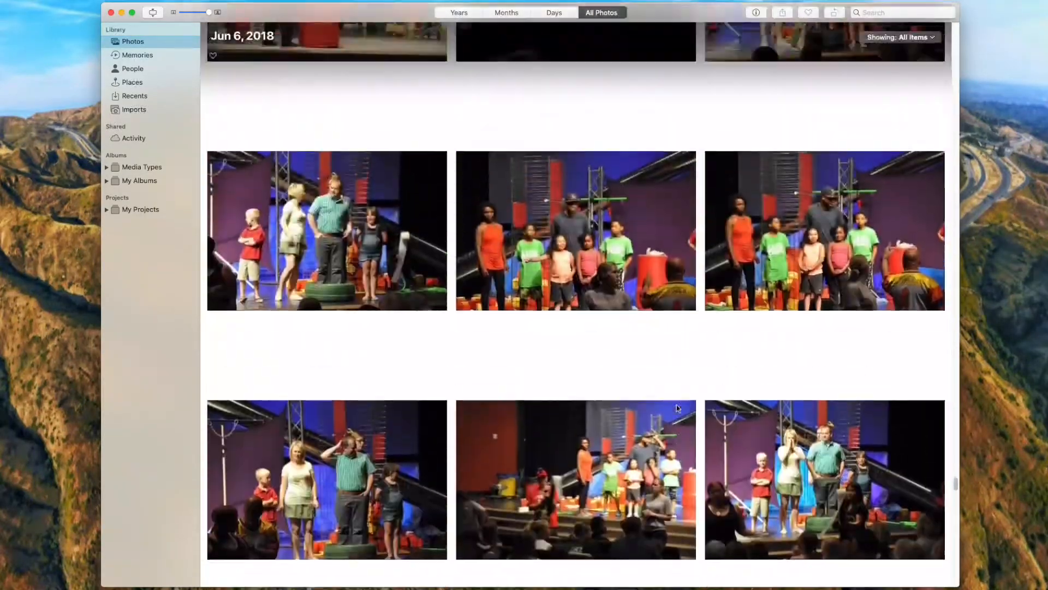
{"action": "scroll", "scroll_direction": "down", "scroll_amount": 3}
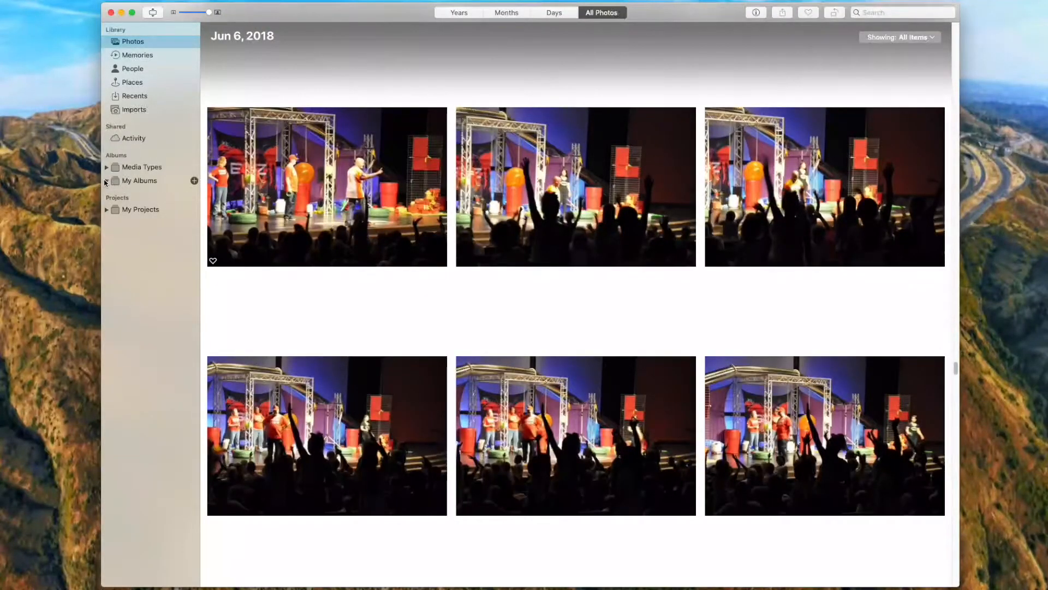
{"action": "left_click", "coordinate": [107, 166]}
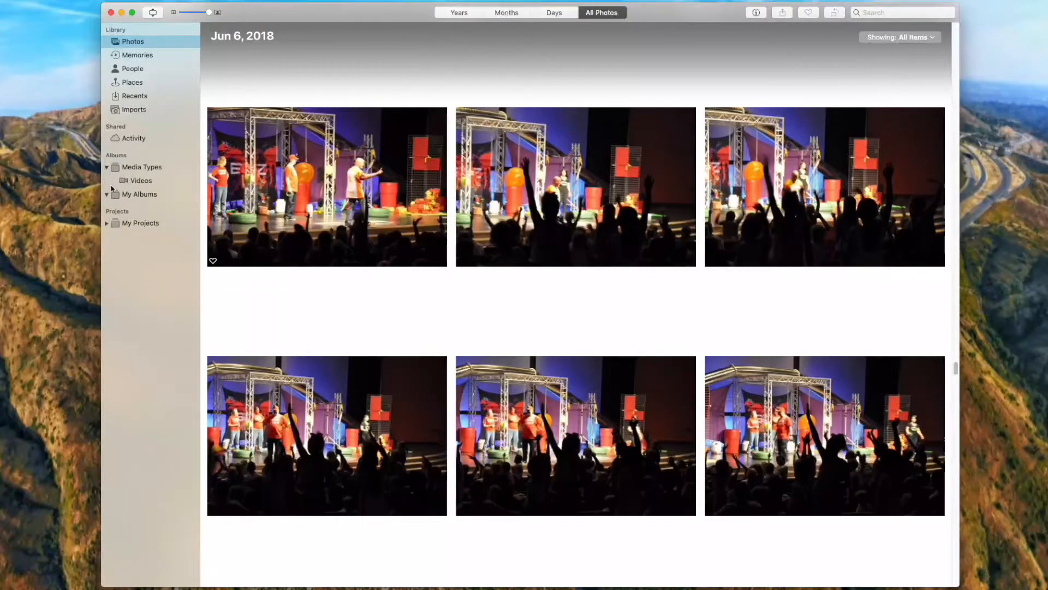
{"action": "left_click", "coordinate": [141, 180]}
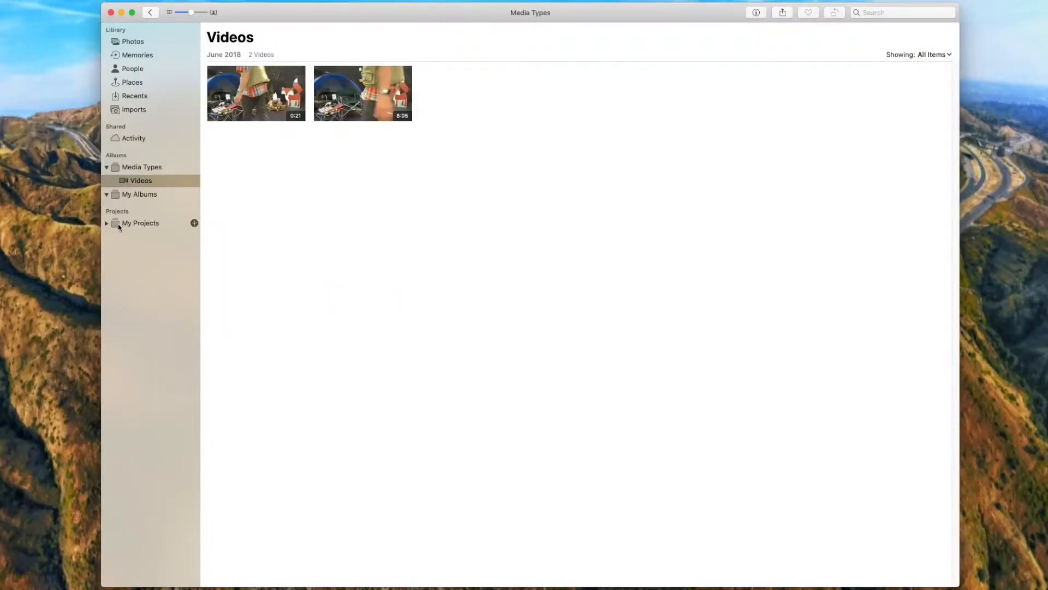